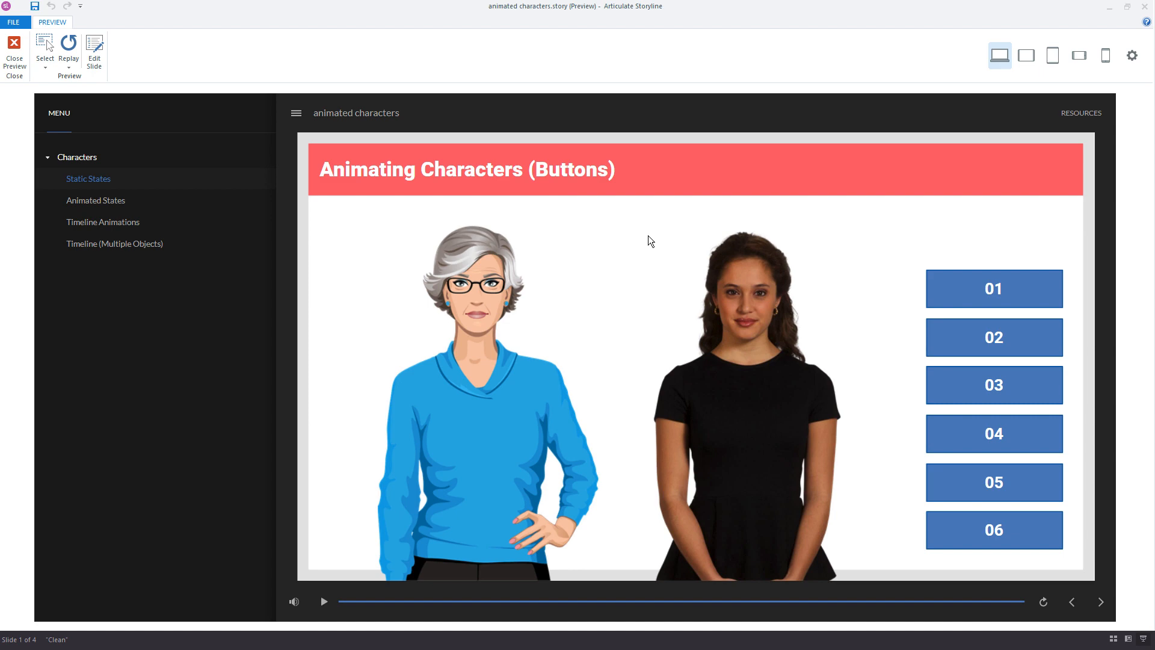
pyautogui.moveTo(787, 243)
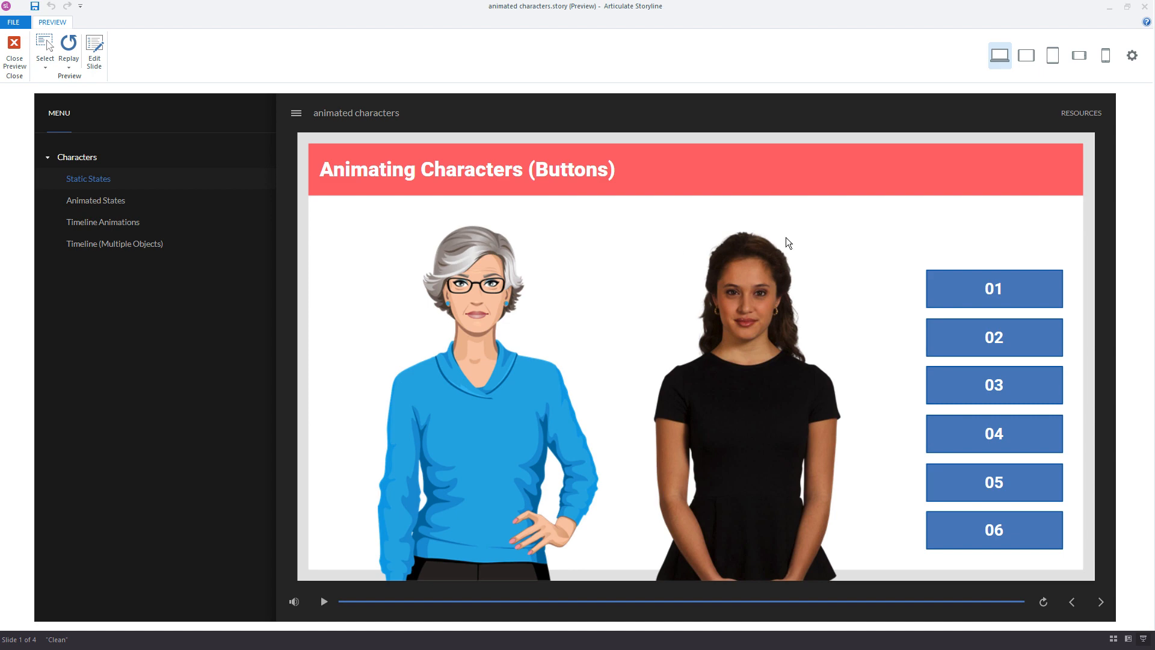
# Step: Test pose buttons 01, 02 and 04 in Preview, then jump to the Timeline (Multiple Objects) slide
pyautogui.click(994, 336)
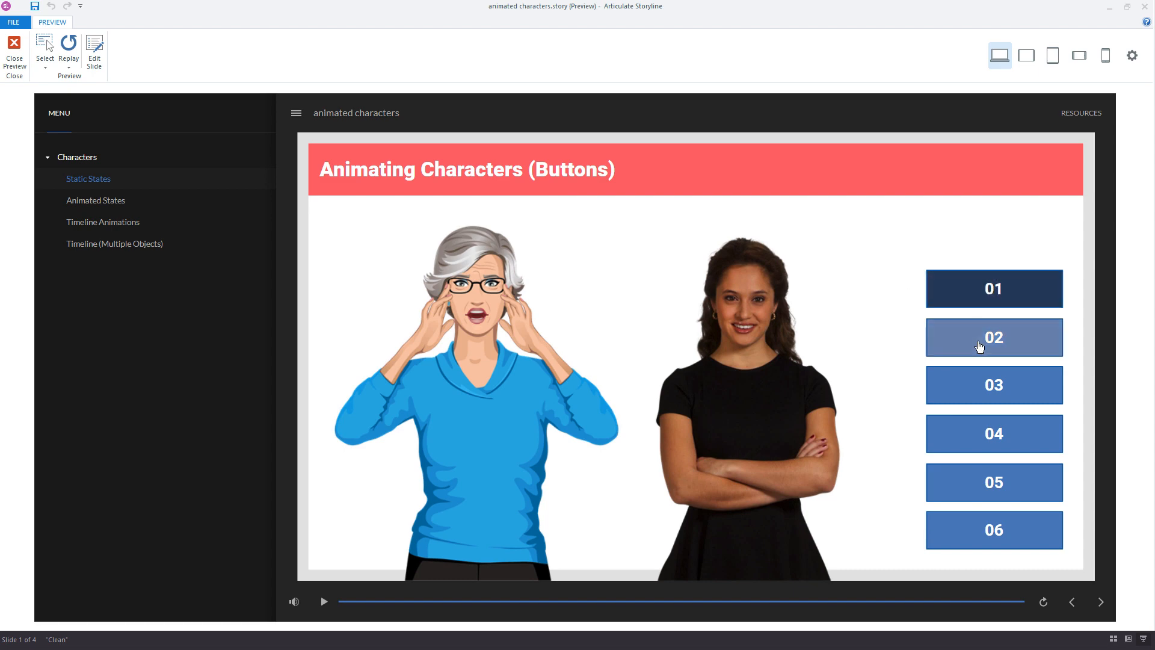
pyautogui.click(993, 385)
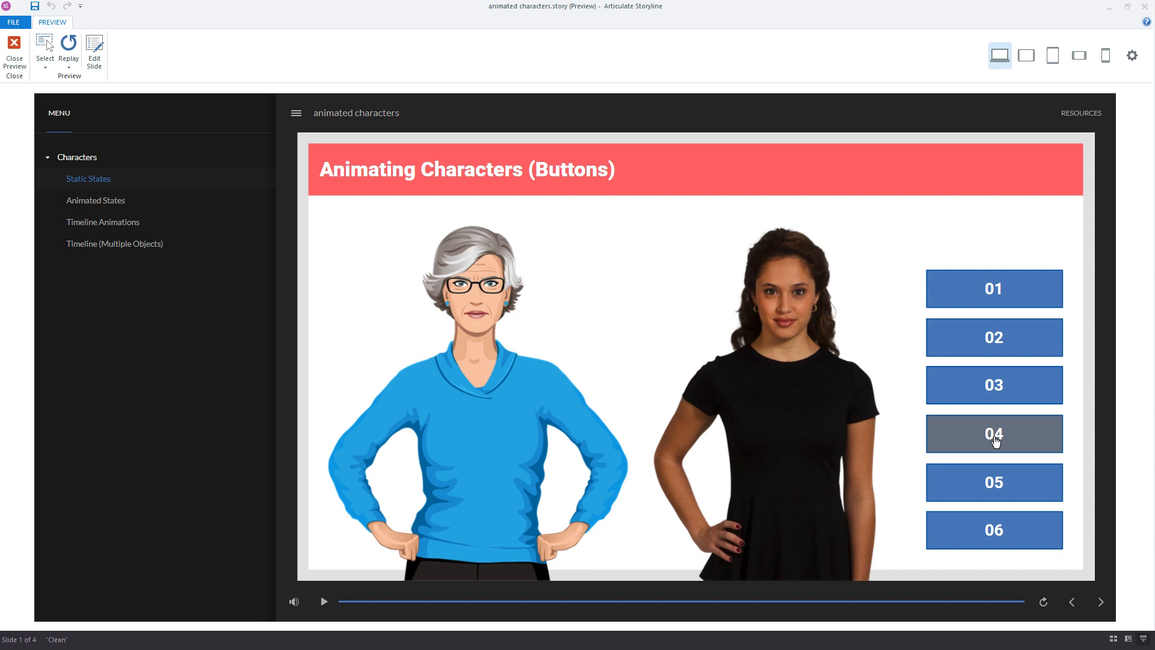
pyautogui.click(993, 433)
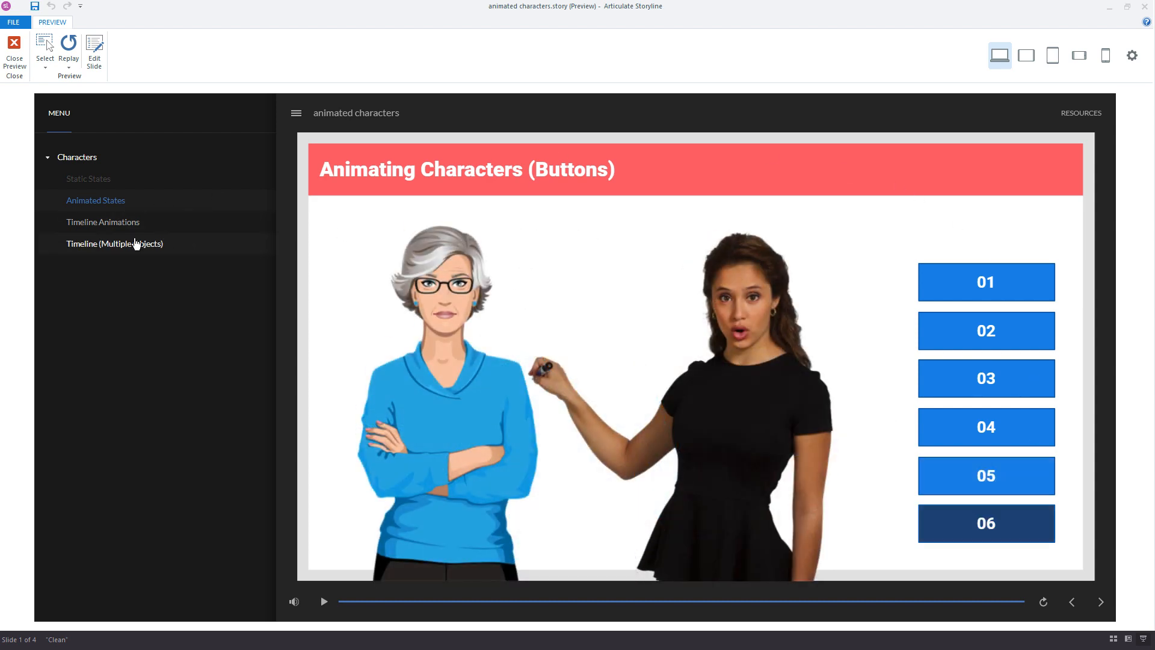
pyautogui.click(115, 243)
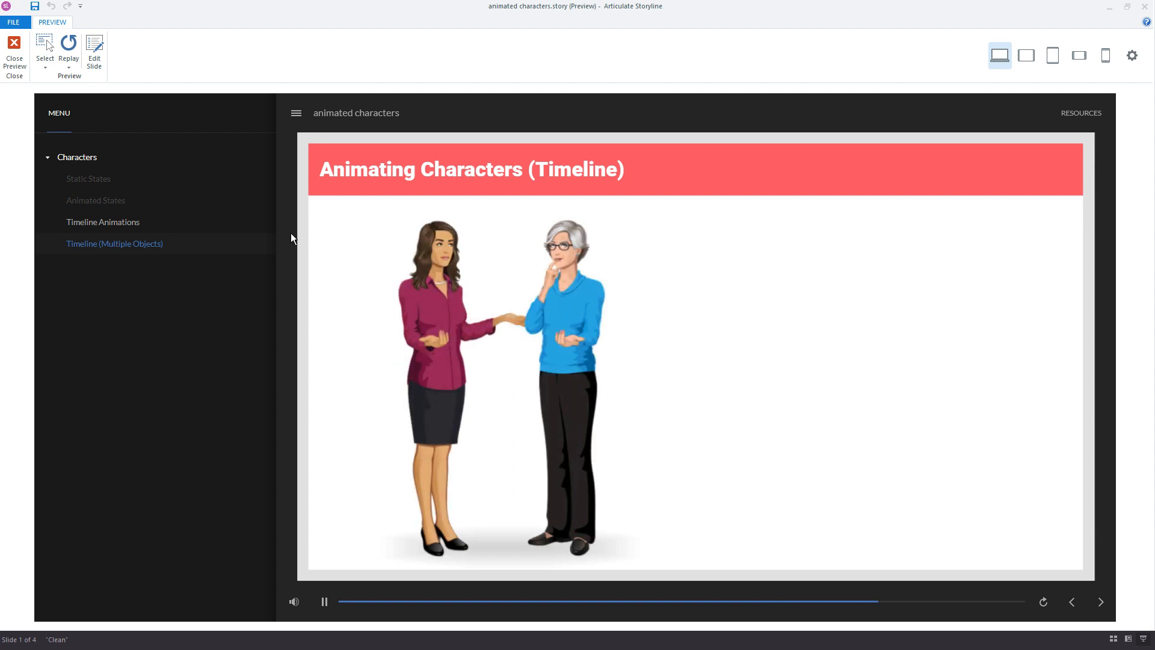
pyautogui.click(324, 602)
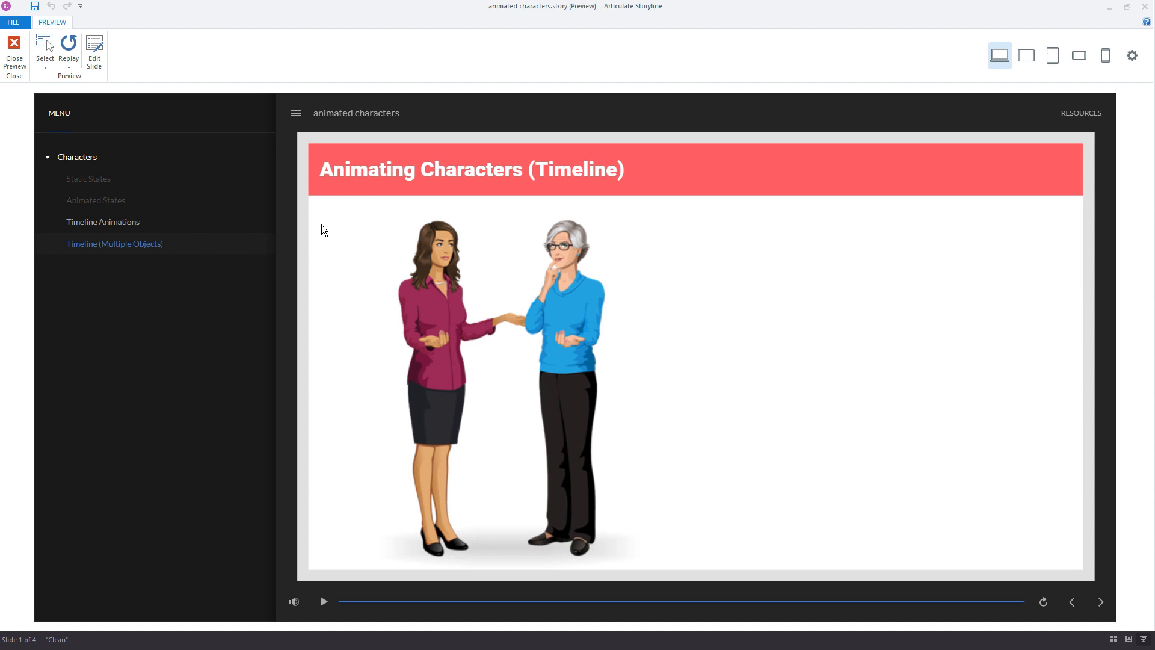
pyautogui.moveTo(340, 224)
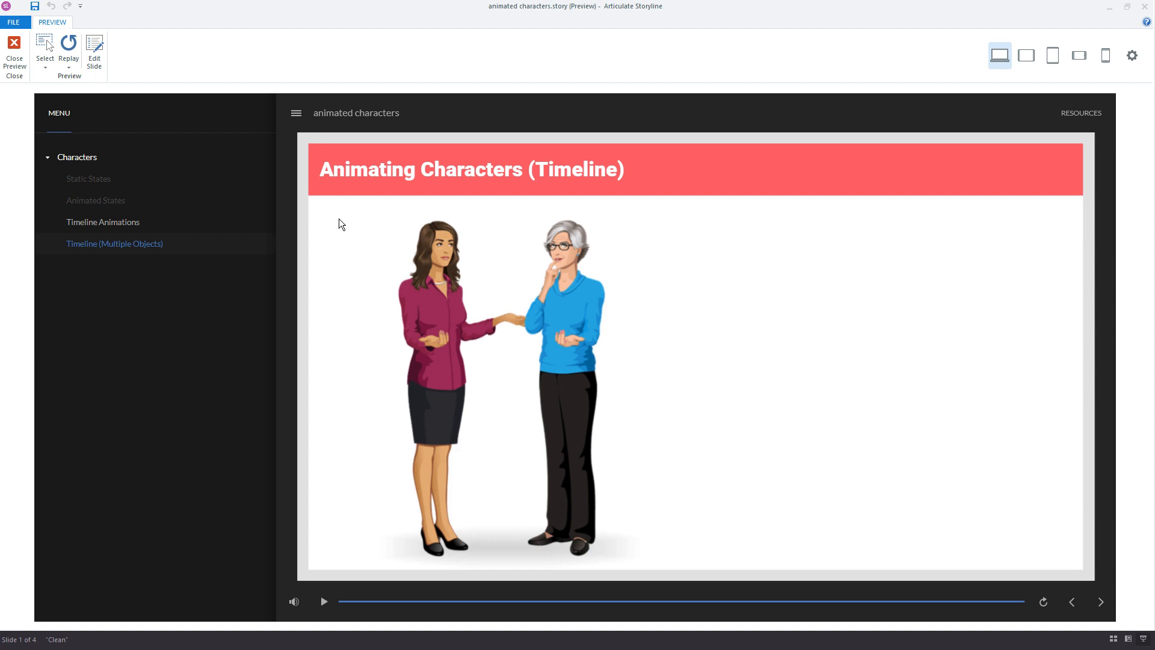
pyautogui.click(14, 52)
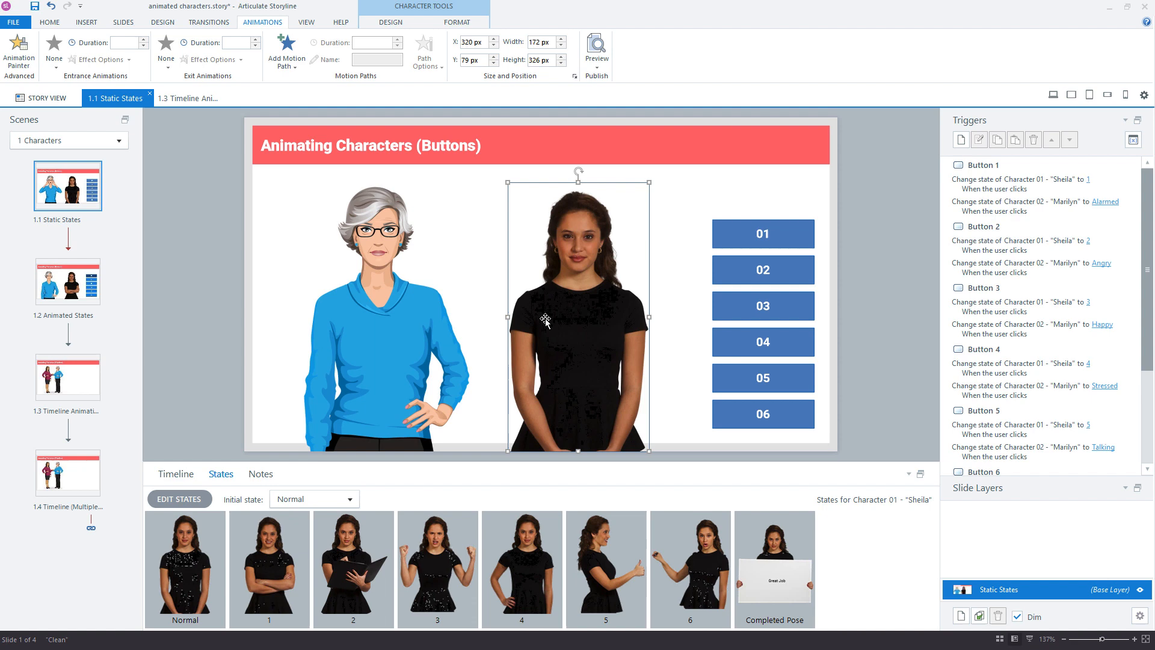
# Step: Inspect the first trigger that changes Sheila's state on the Static States slide
pyautogui.click(1030, 183)
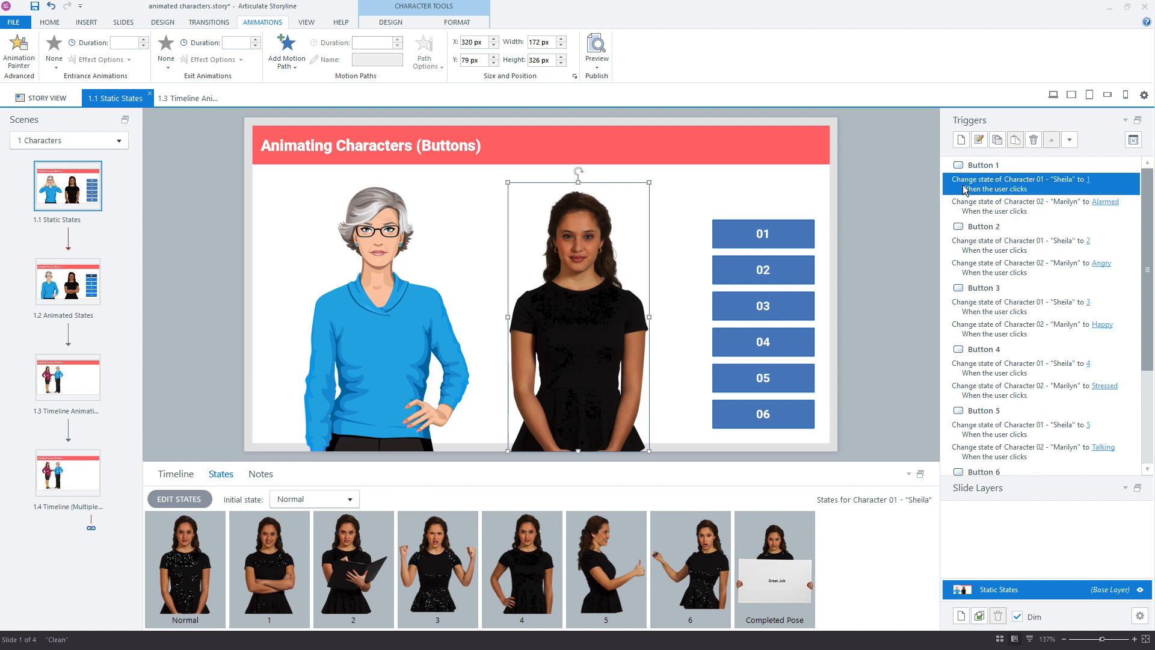
pyautogui.moveTo(963, 190)
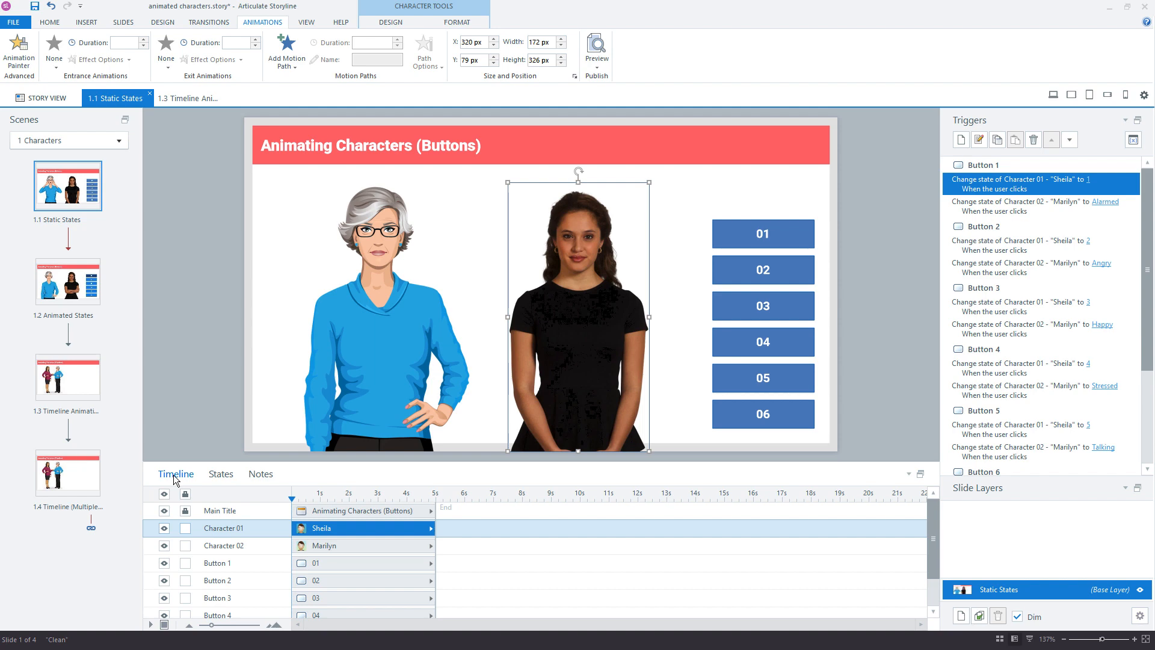
pyautogui.moveTo(326, 422)
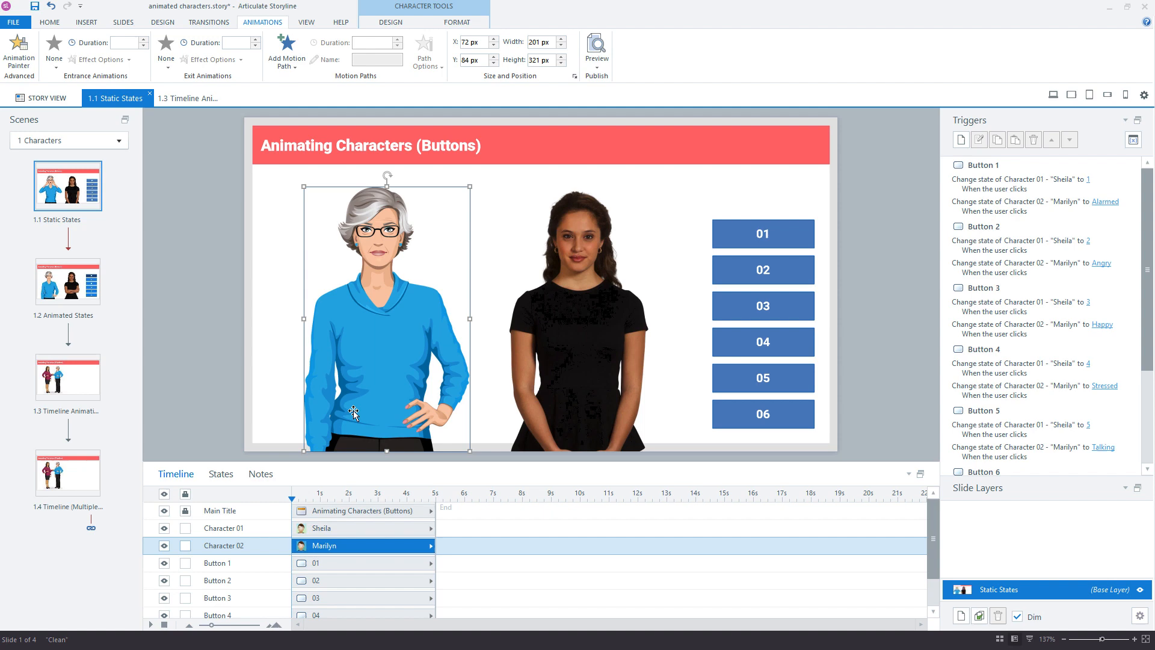
pyautogui.moveTo(220, 474)
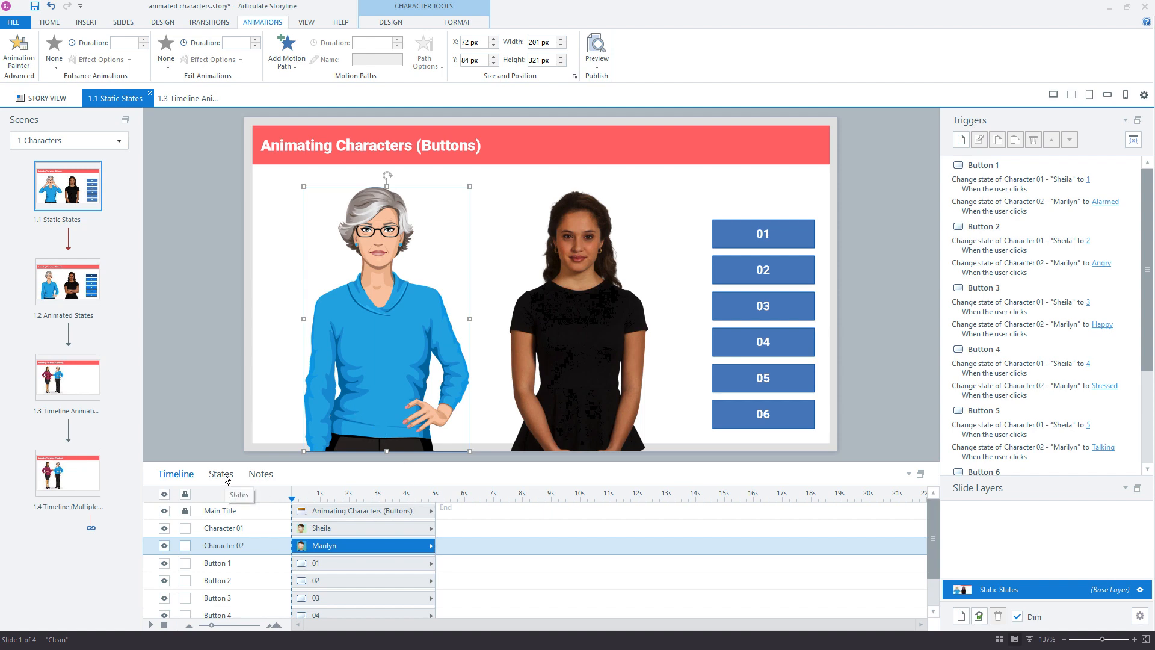
# Step: Show Marilyn's pose states ready for state editing
pyautogui.click(220, 474)
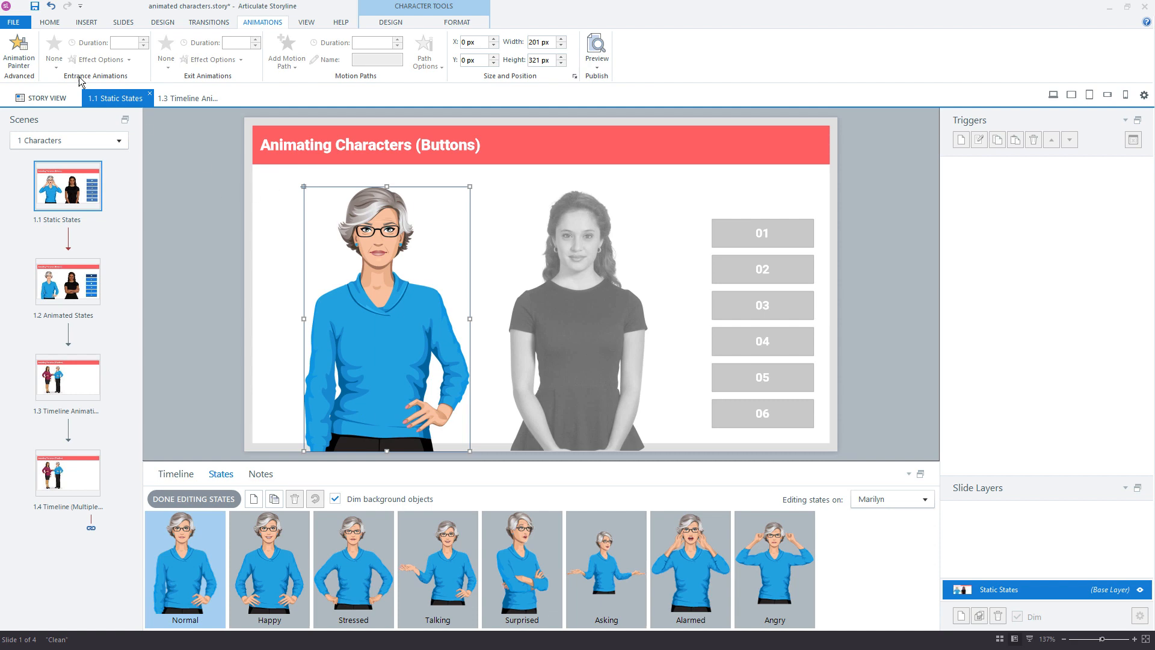
pyautogui.moveTo(54, 48)
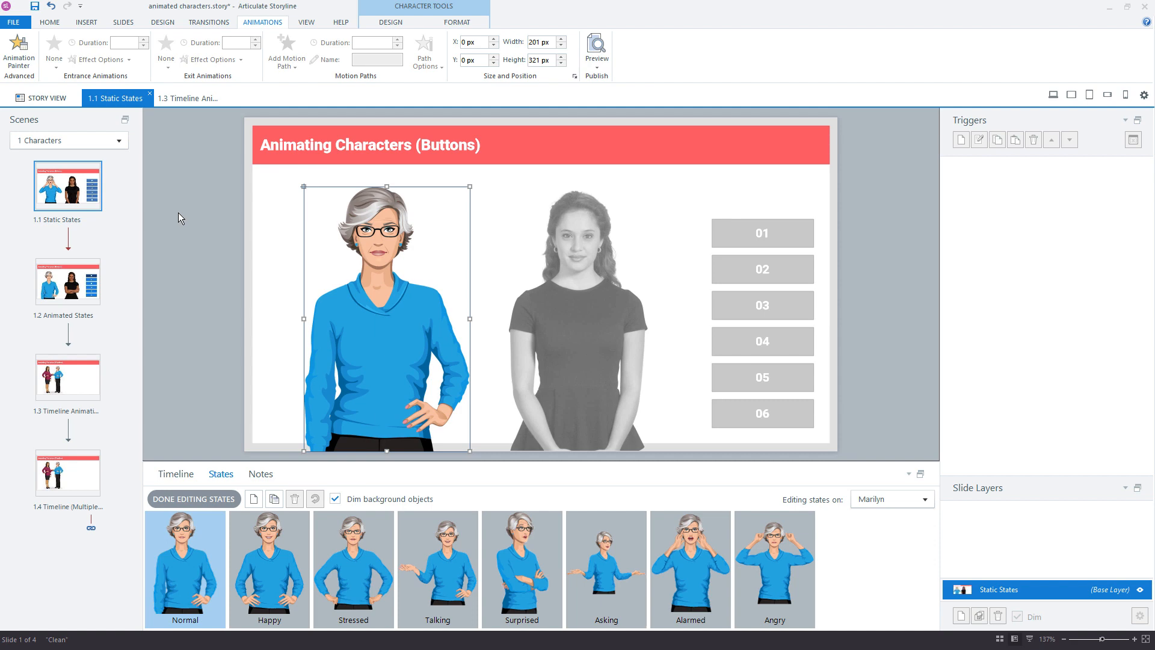
pyautogui.moveTo(308, 297)
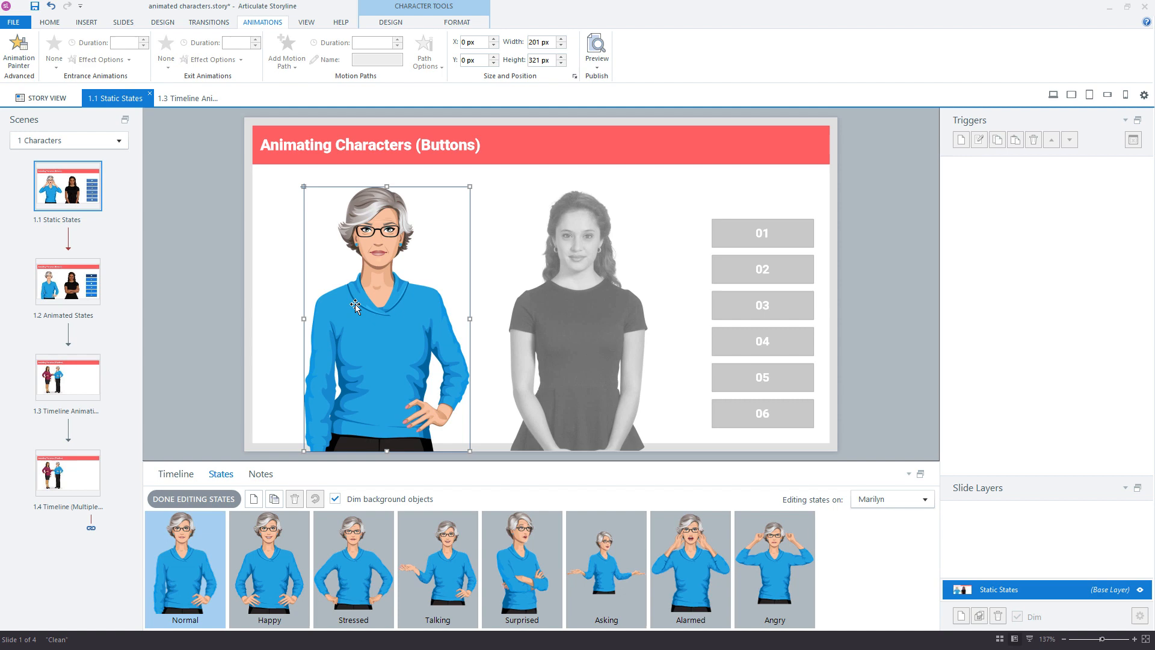
pyautogui.moveTo(362, 304)
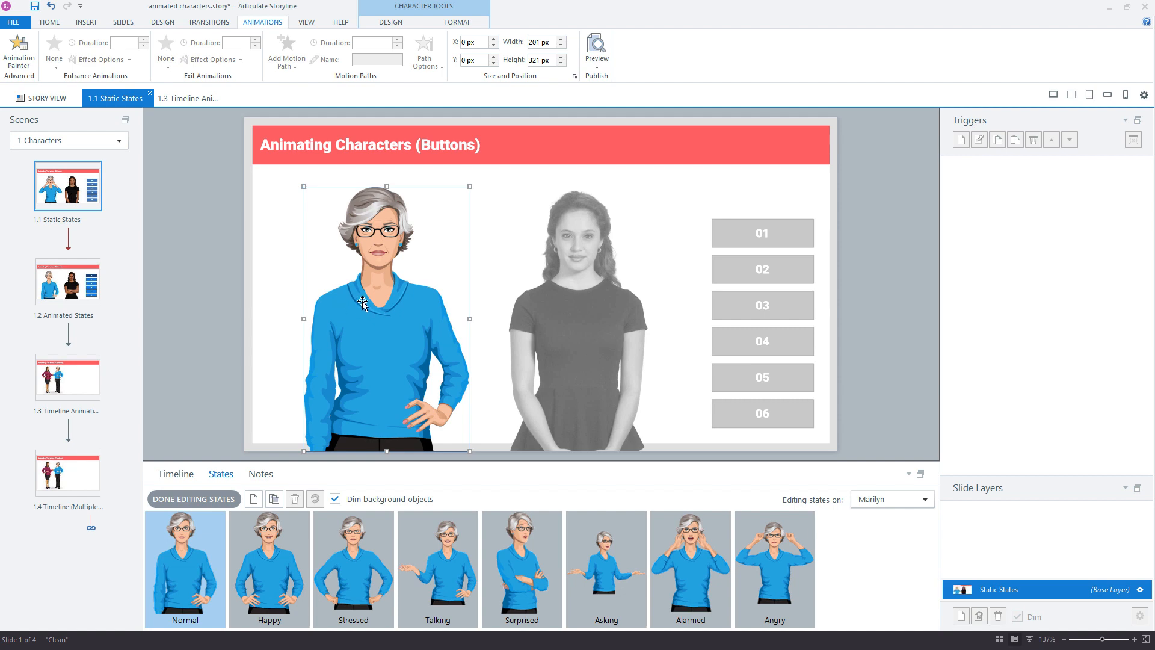
pyautogui.rightClick(382, 305)
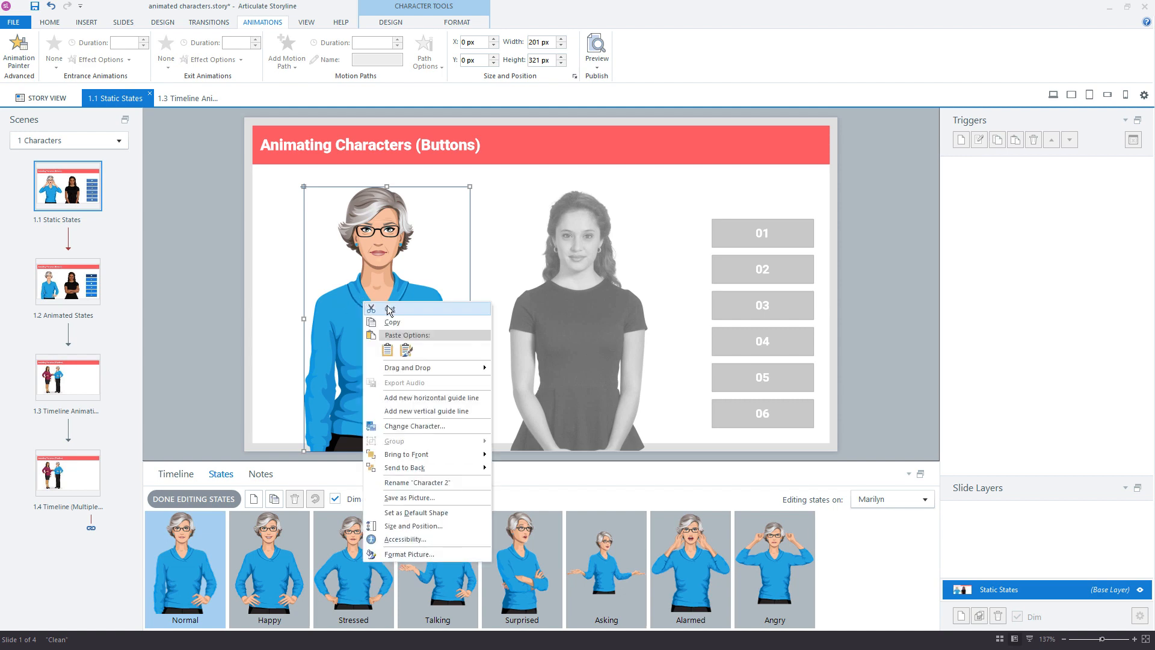
pyautogui.moveTo(390, 309)
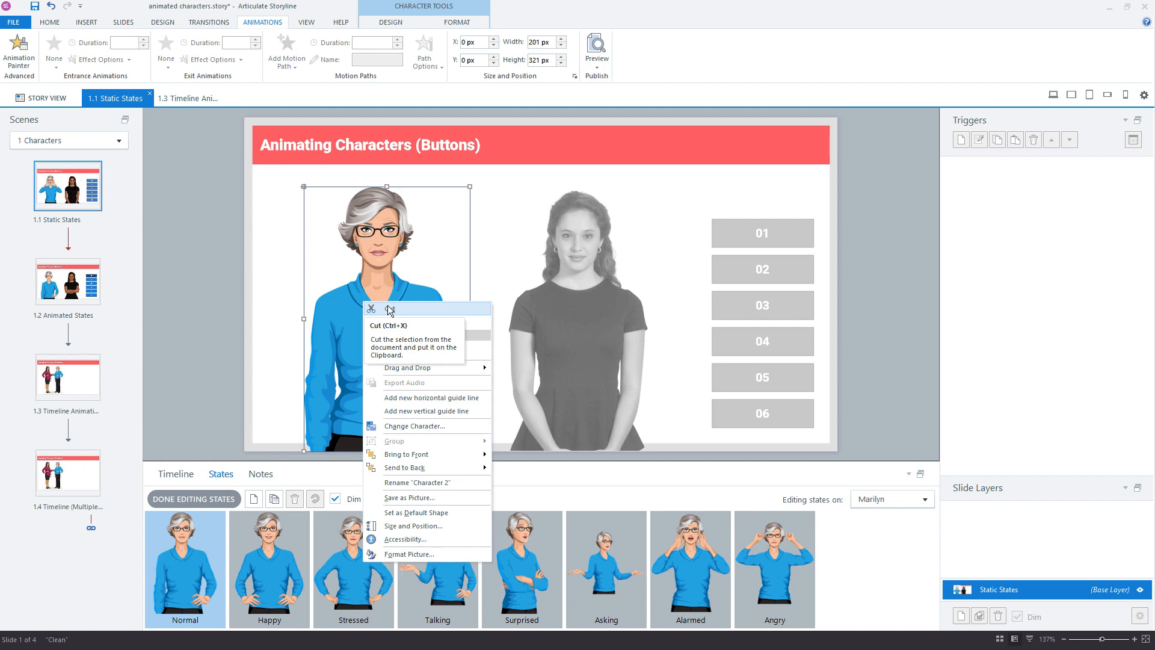
pyautogui.click(390, 308)
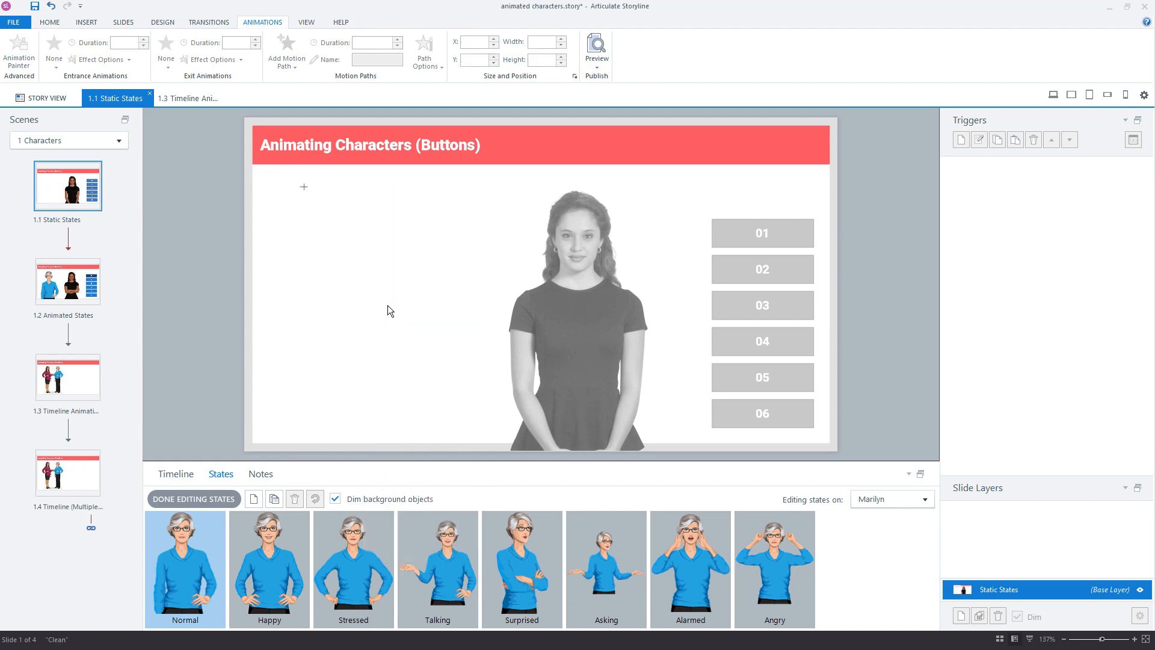
pyautogui.click(185, 566)
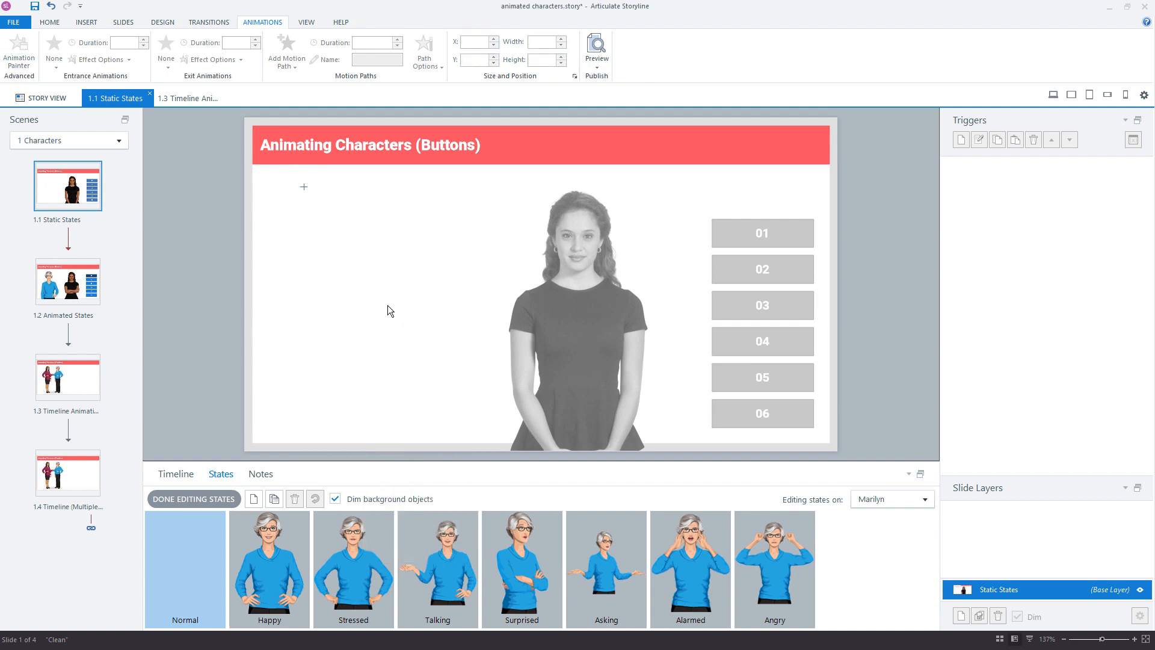
pyautogui.click(185, 566)
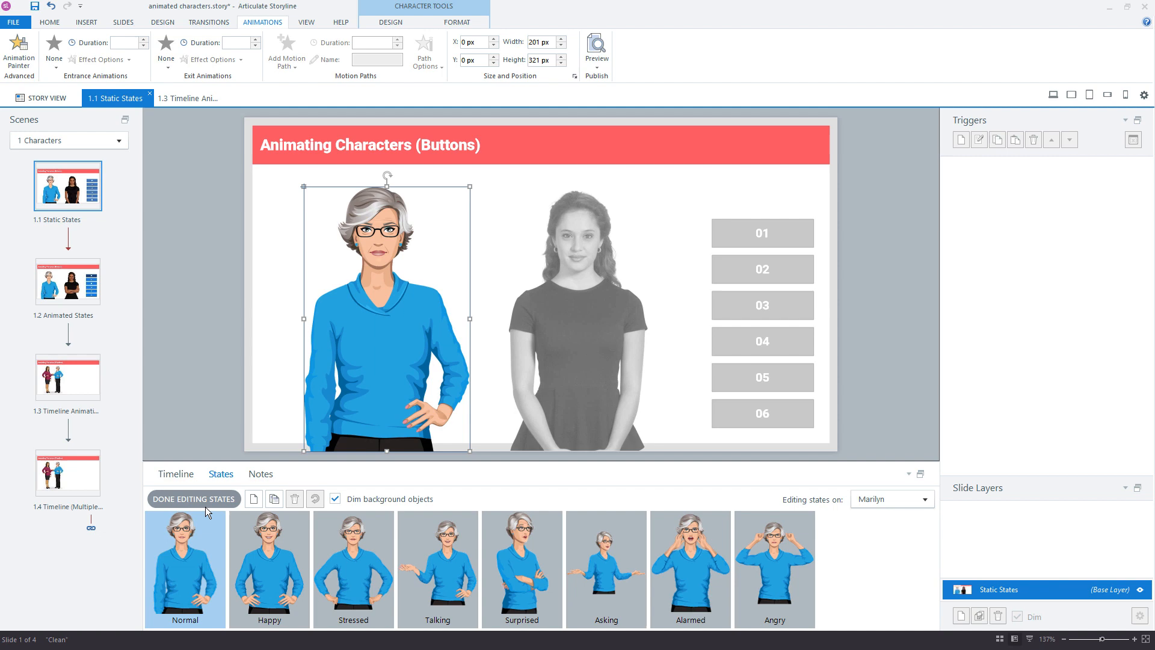
# Step: Give Marilyn's Normal pose Fade entrance and exit animations of 00.75 seconds
pyautogui.click(52, 55)
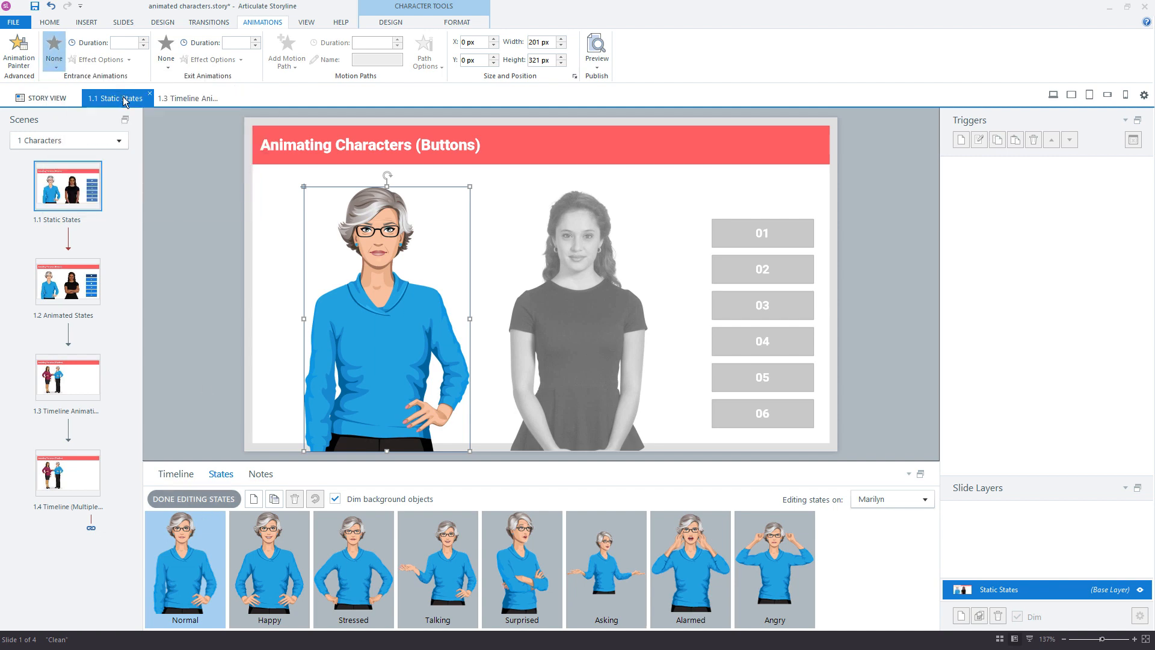
pyautogui.click(53, 55)
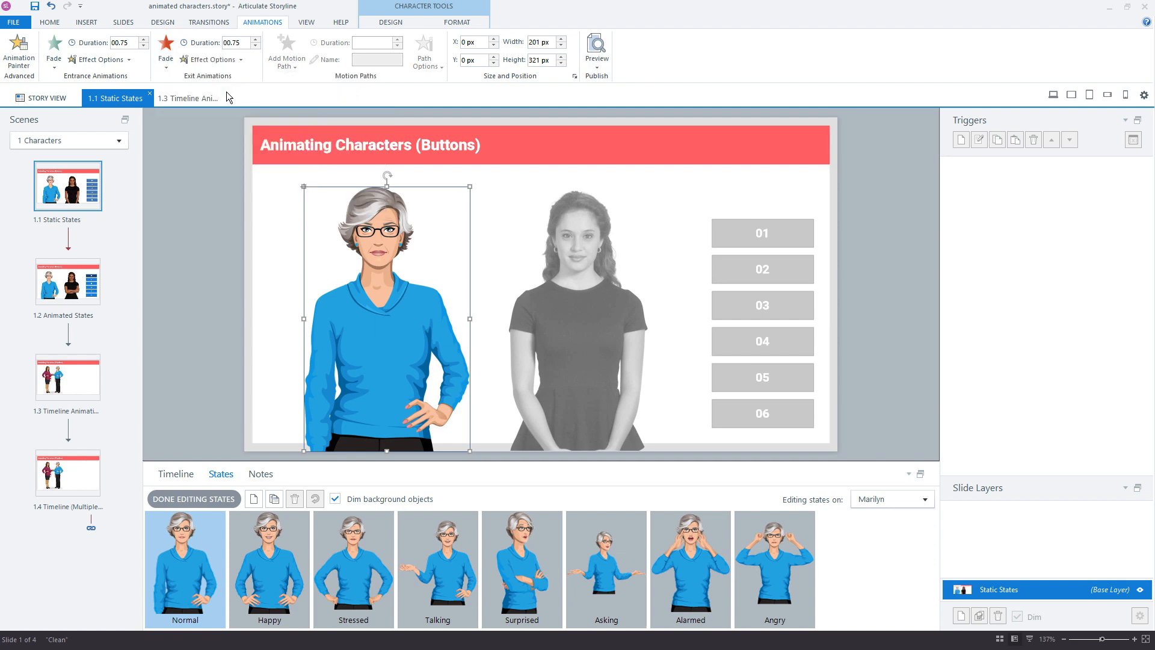
pyautogui.moveTo(375, 294)
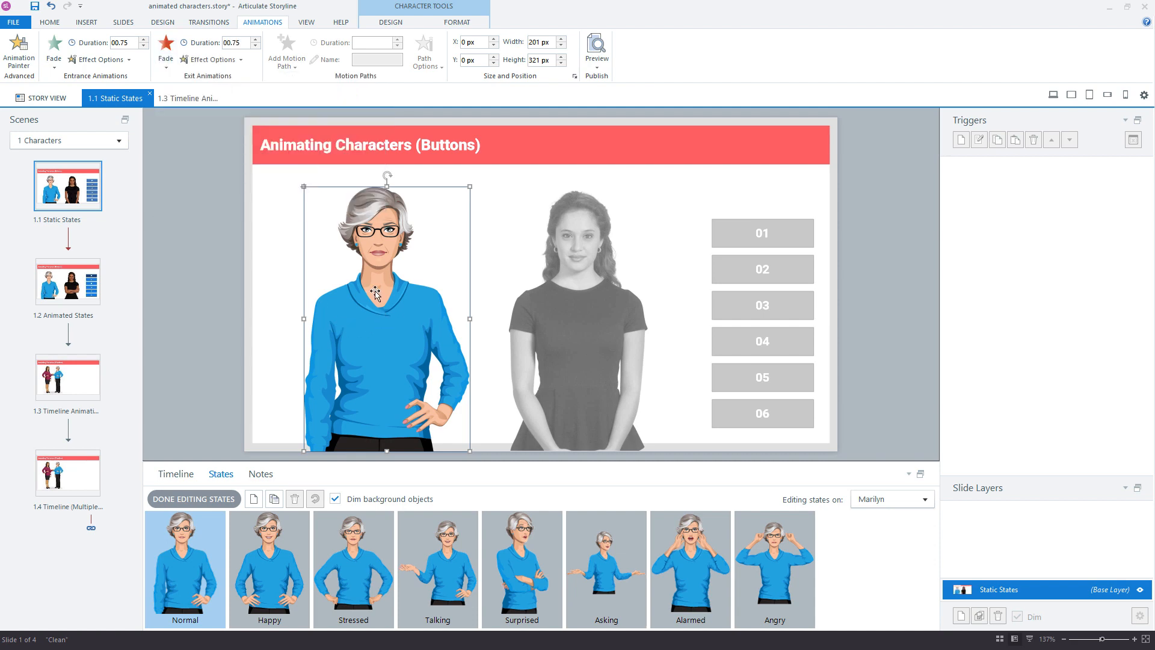
pyautogui.moveTo(245, 530)
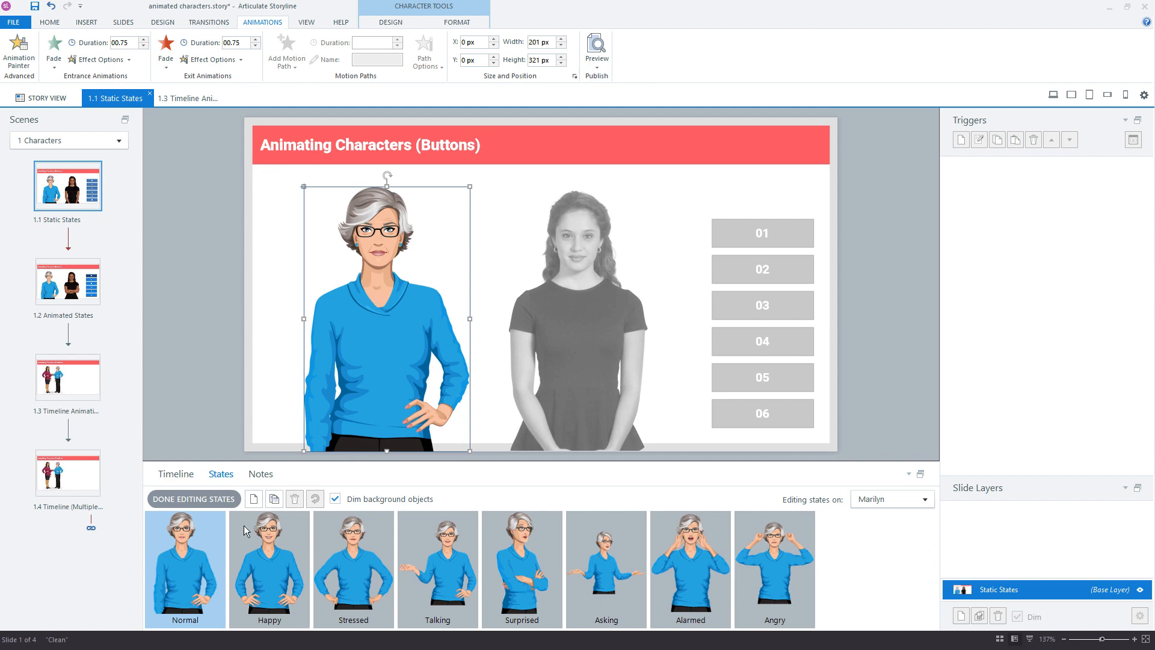
pyautogui.moveTo(318, 409)
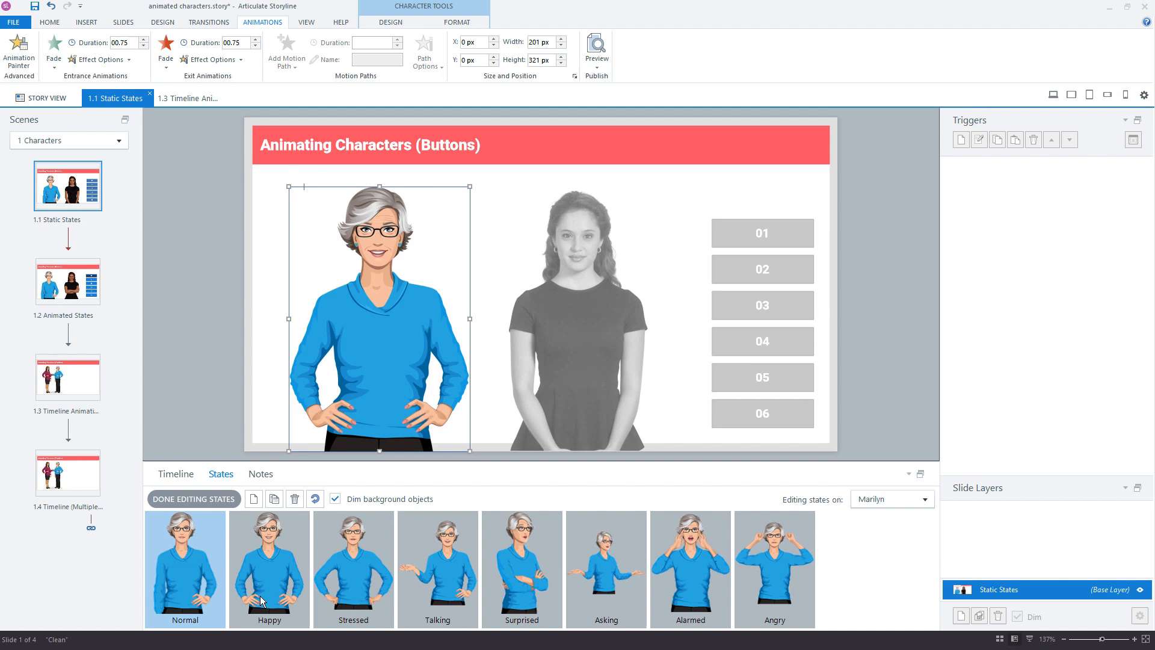
# Step: Edit Marilyn's Happy state and shorten its Fade exit duration to 00.50
pyautogui.click(268, 567)
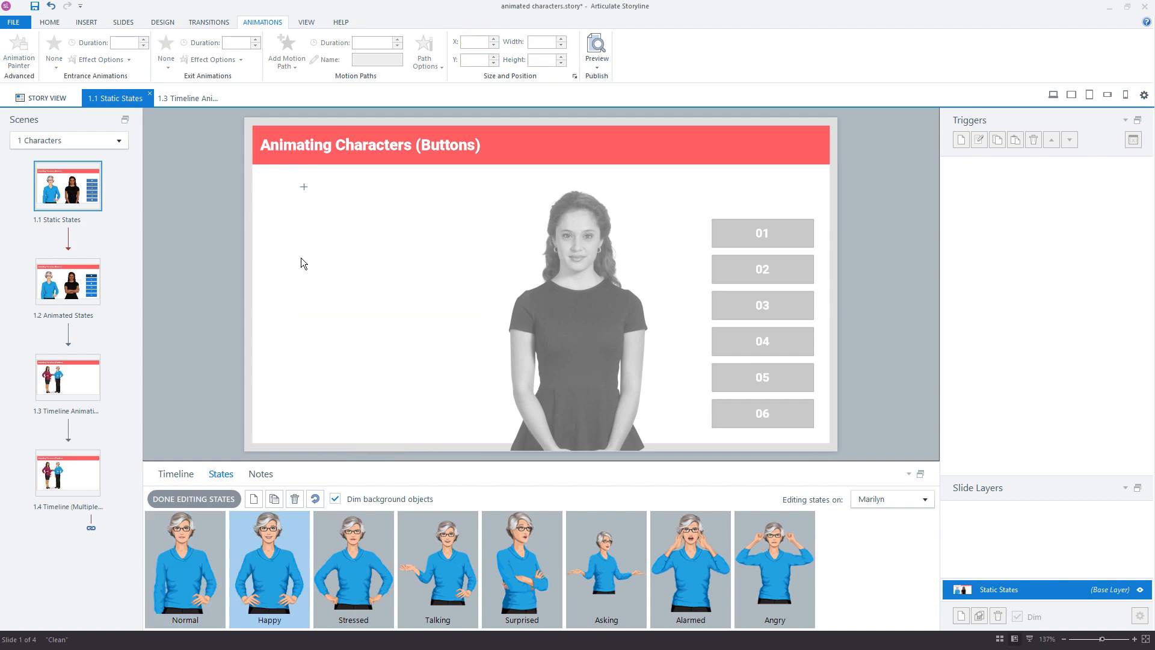
pyautogui.click(268, 567)
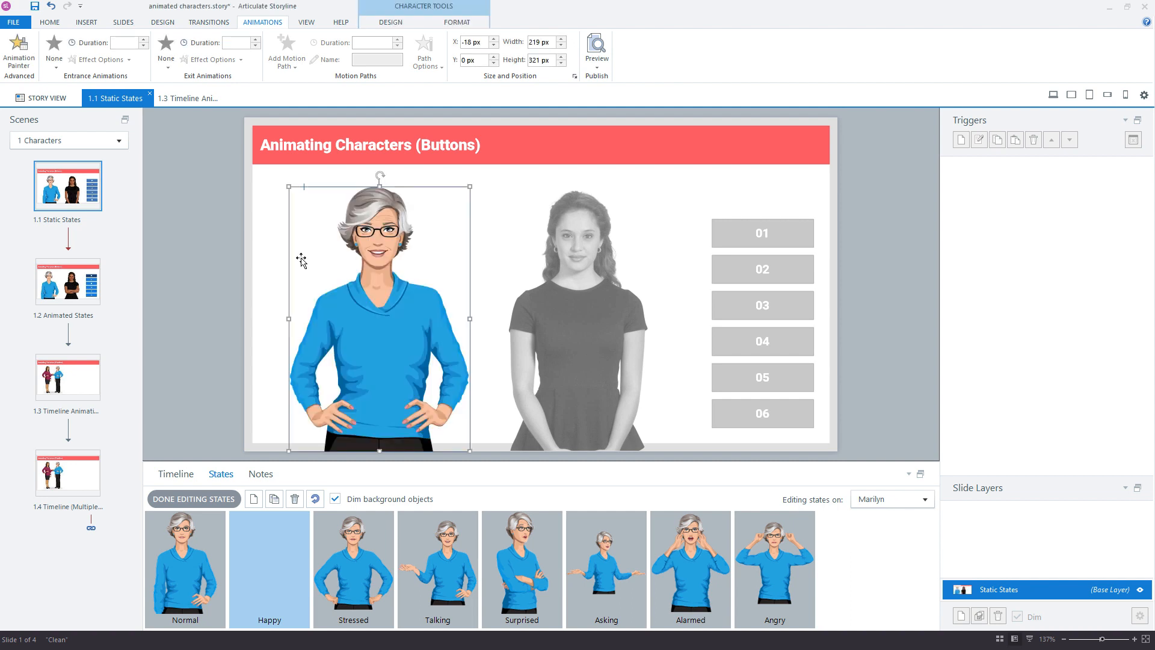
pyautogui.click(53, 55)
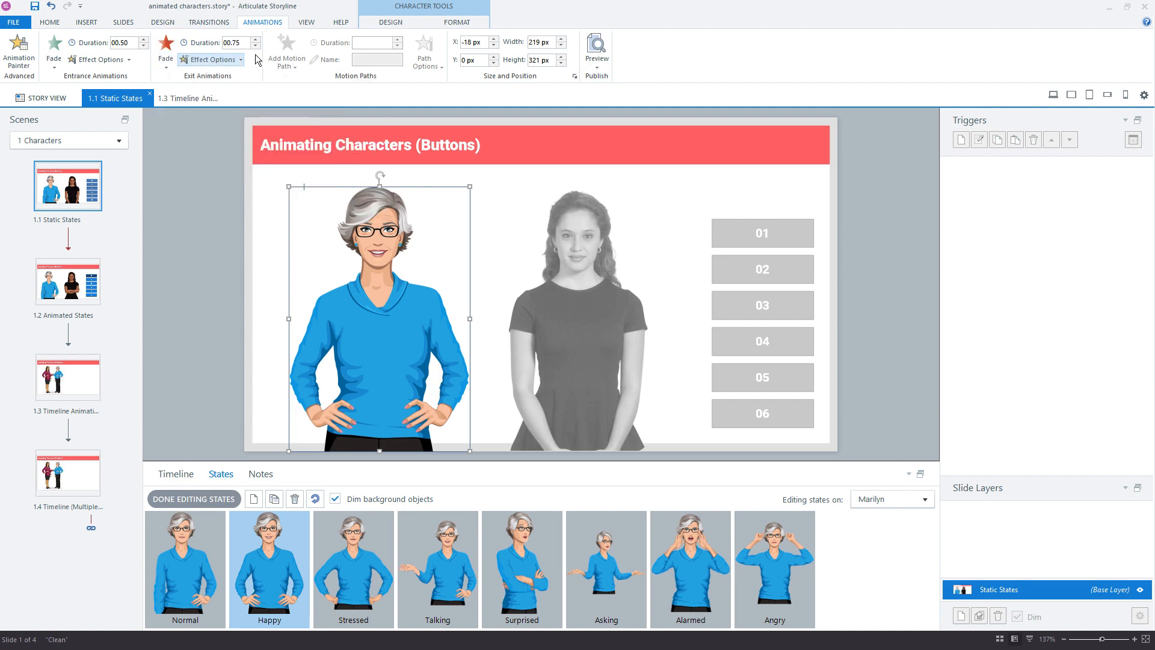
pyautogui.click(255, 45)
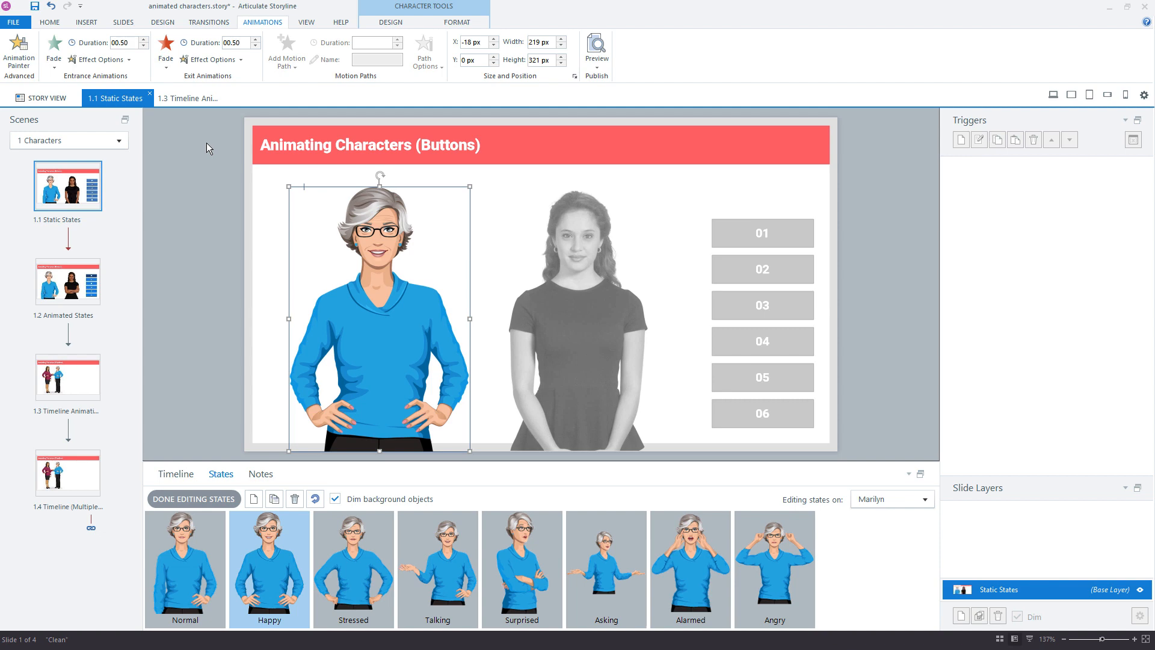
pyautogui.moveTo(303, 269)
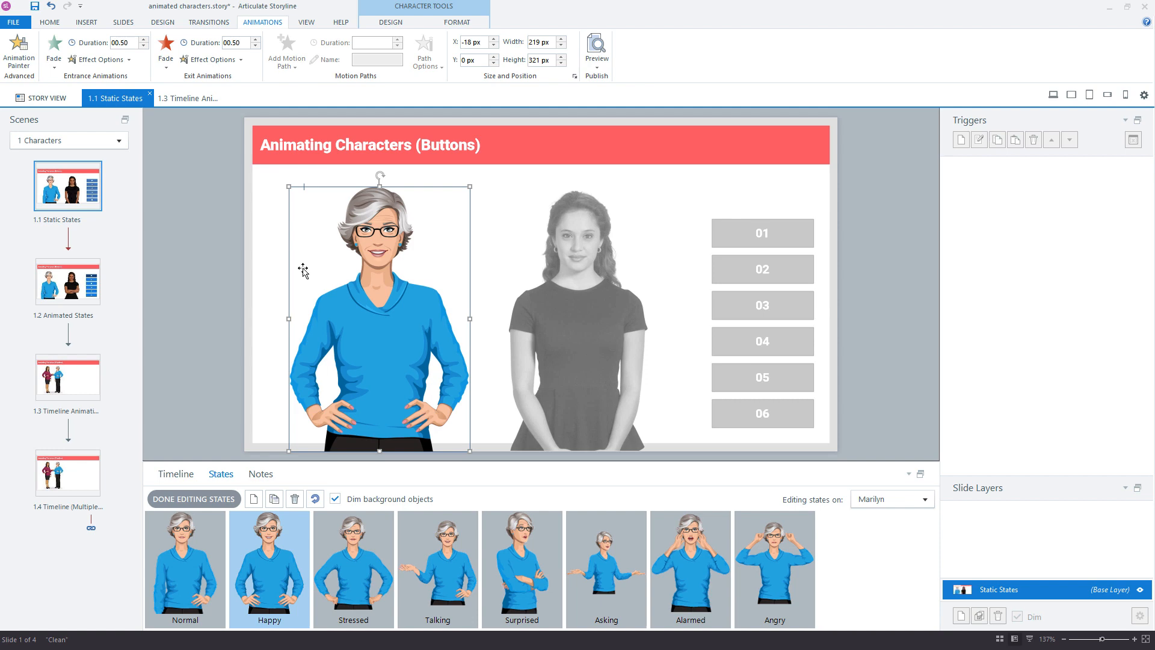
pyautogui.moveTo(264, 572)
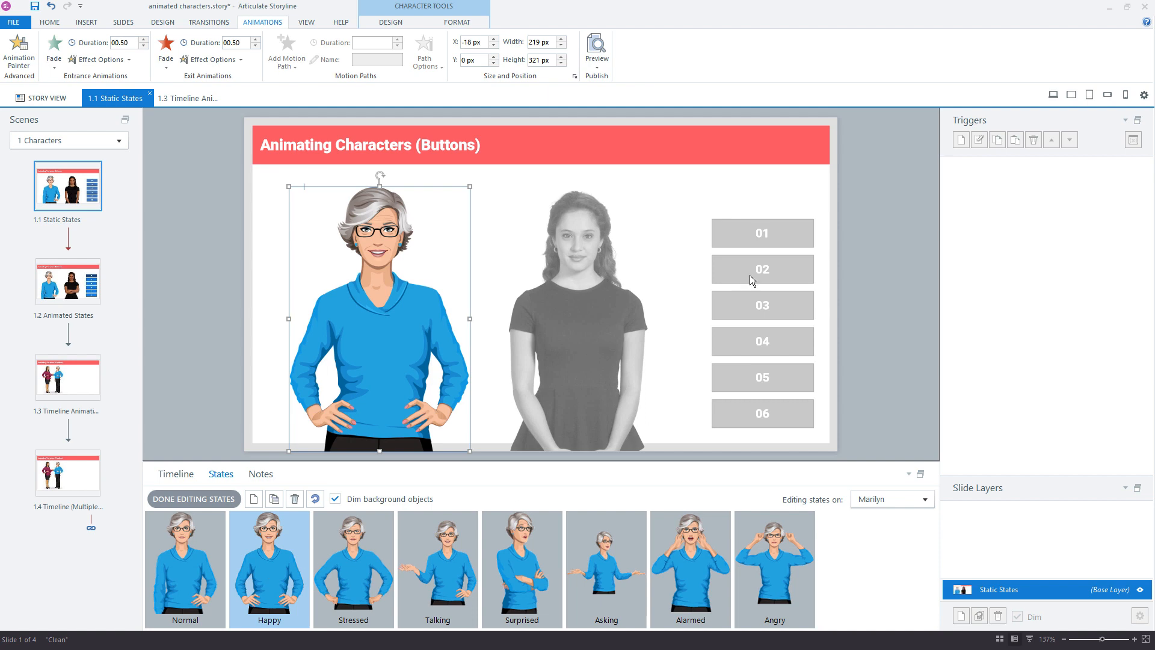
pyautogui.moveTo(278, 593)
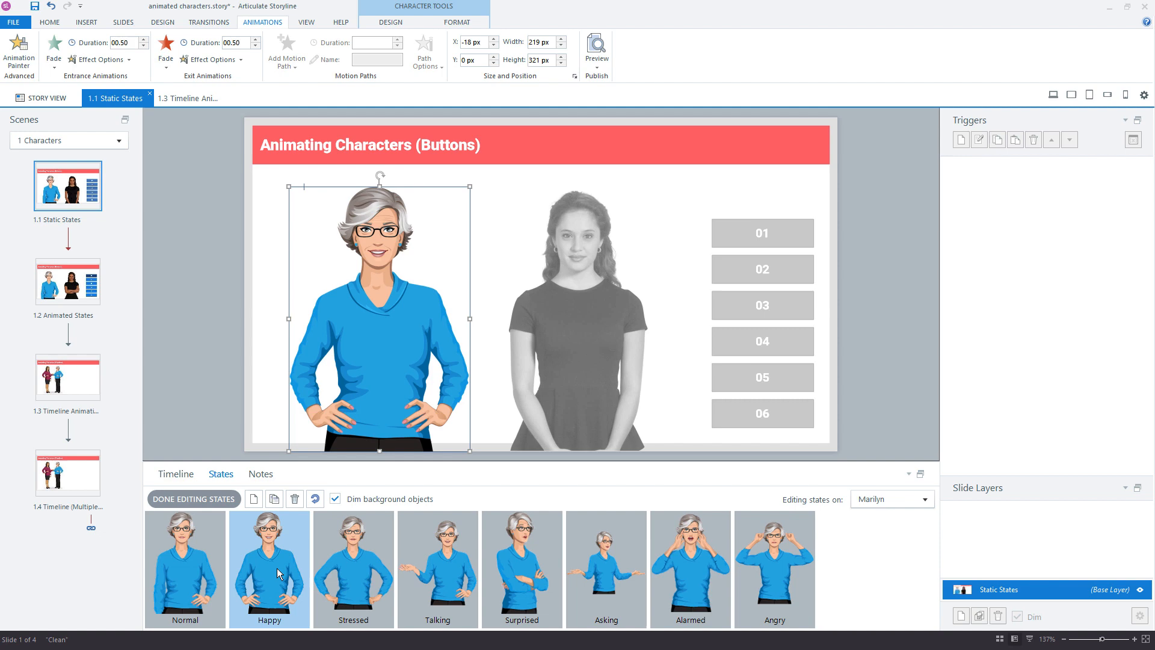
pyautogui.moveTo(420, 577)
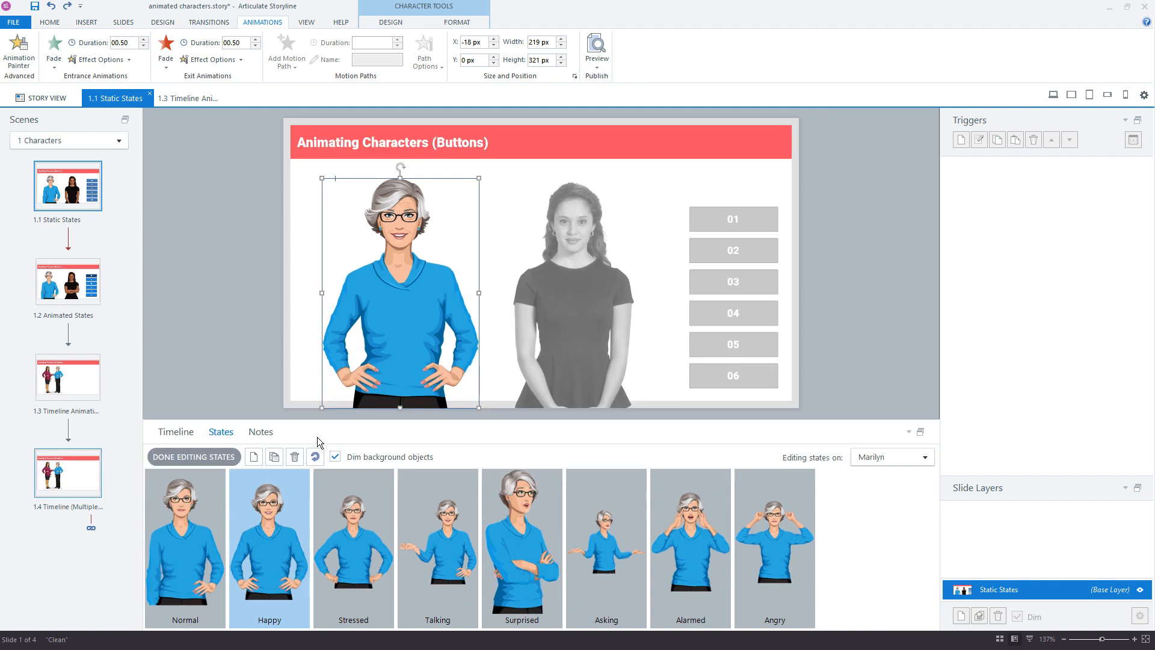
# Step: Check a Lily pose's timing on slide 1.4, view Marilyn's states on slide 1.2, and return to slide 1.4
pyautogui.click(194, 457)
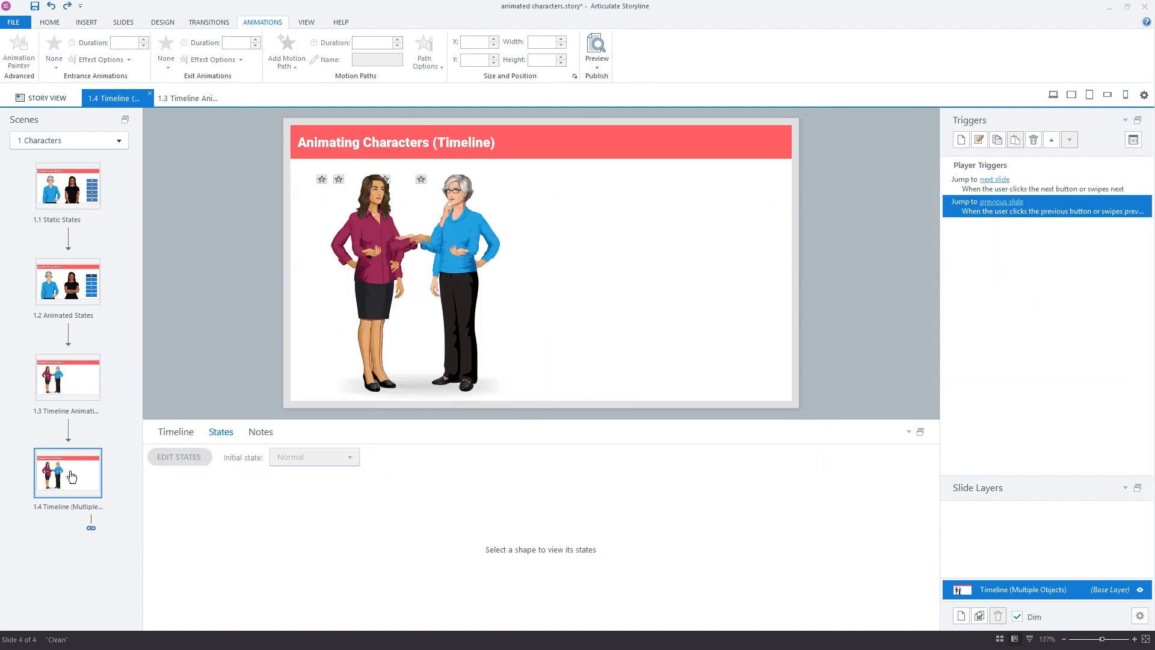
pyautogui.click(176, 432)
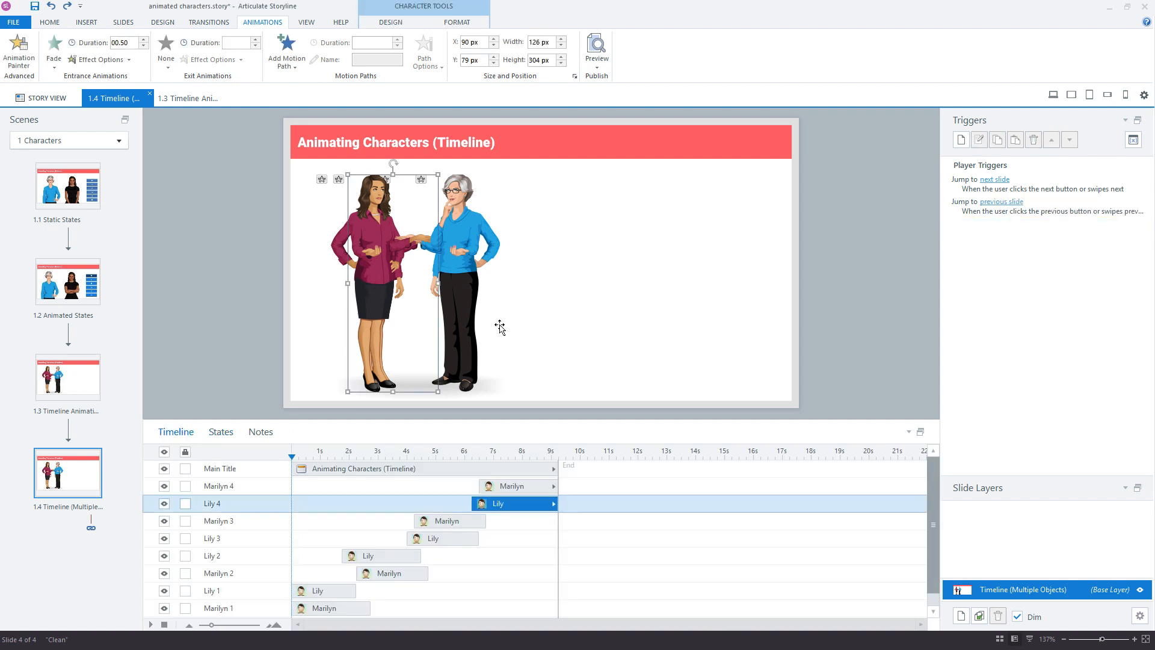
pyautogui.moveTo(494, 329)
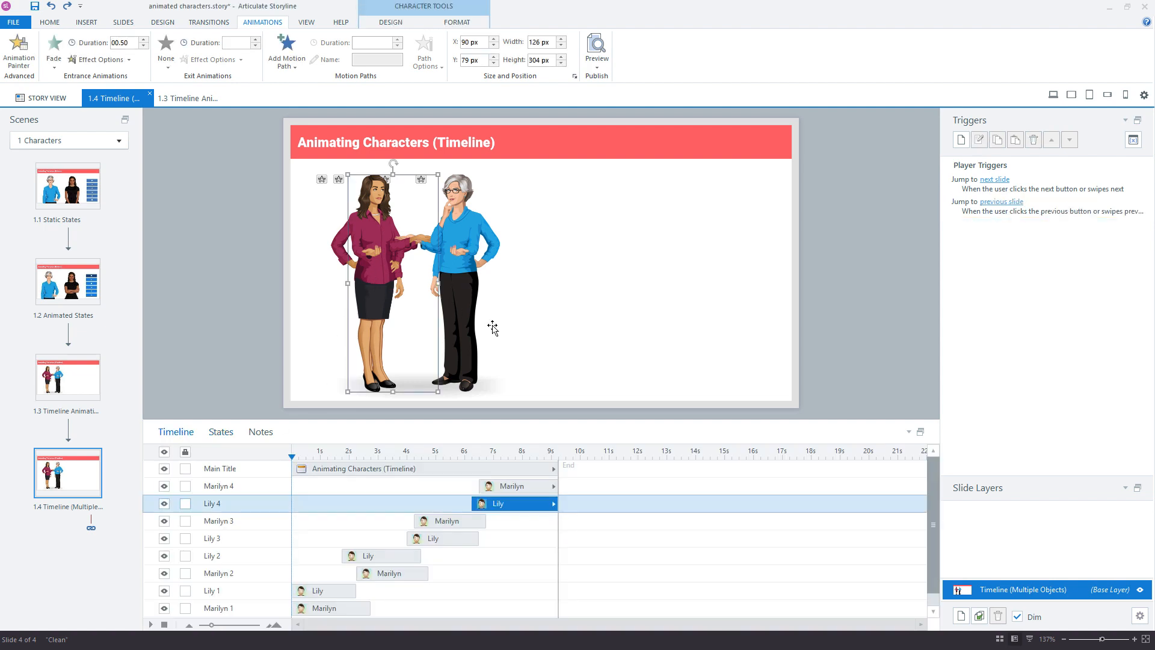
pyautogui.click(67, 282)
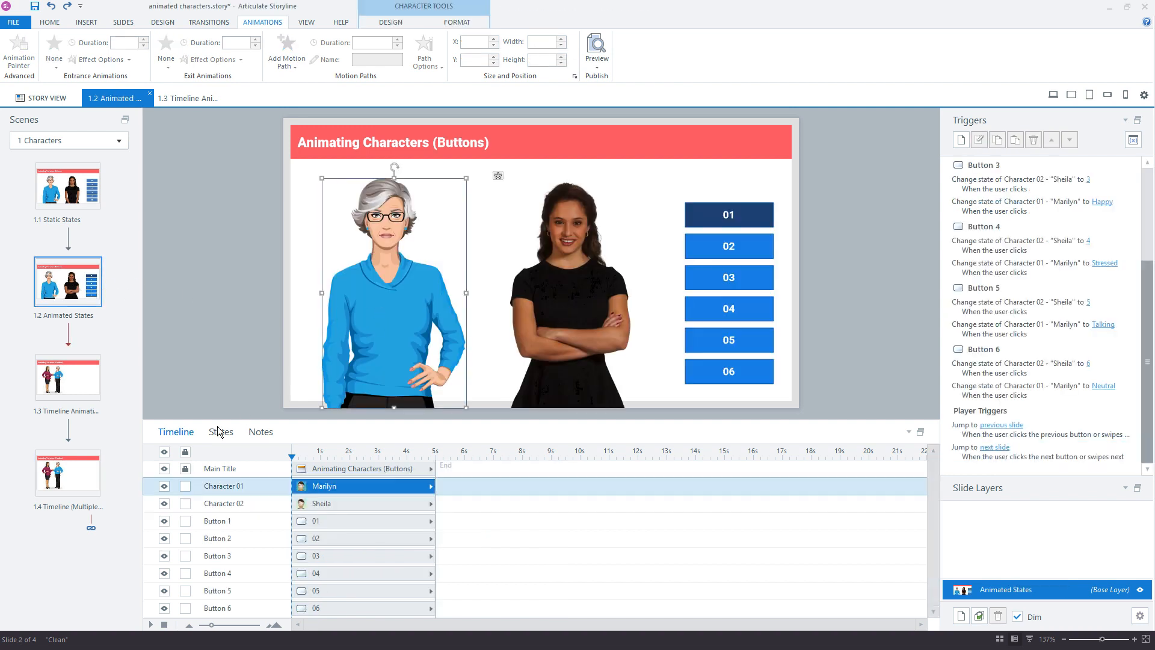
pyautogui.click(220, 432)
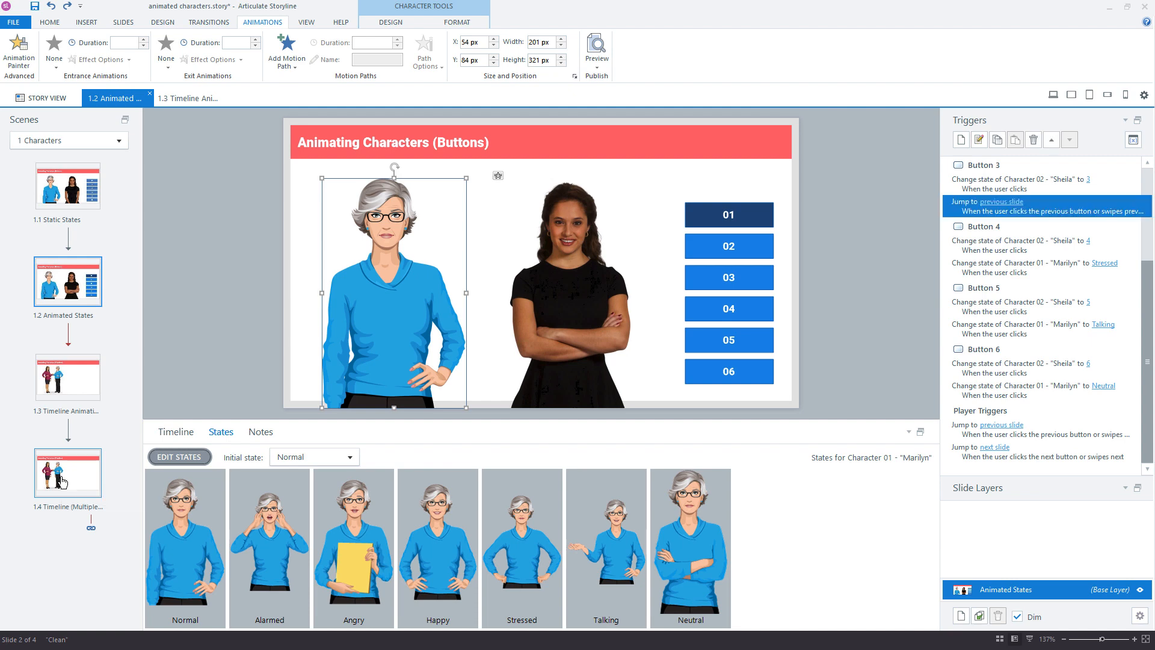
pyautogui.click(67, 472)
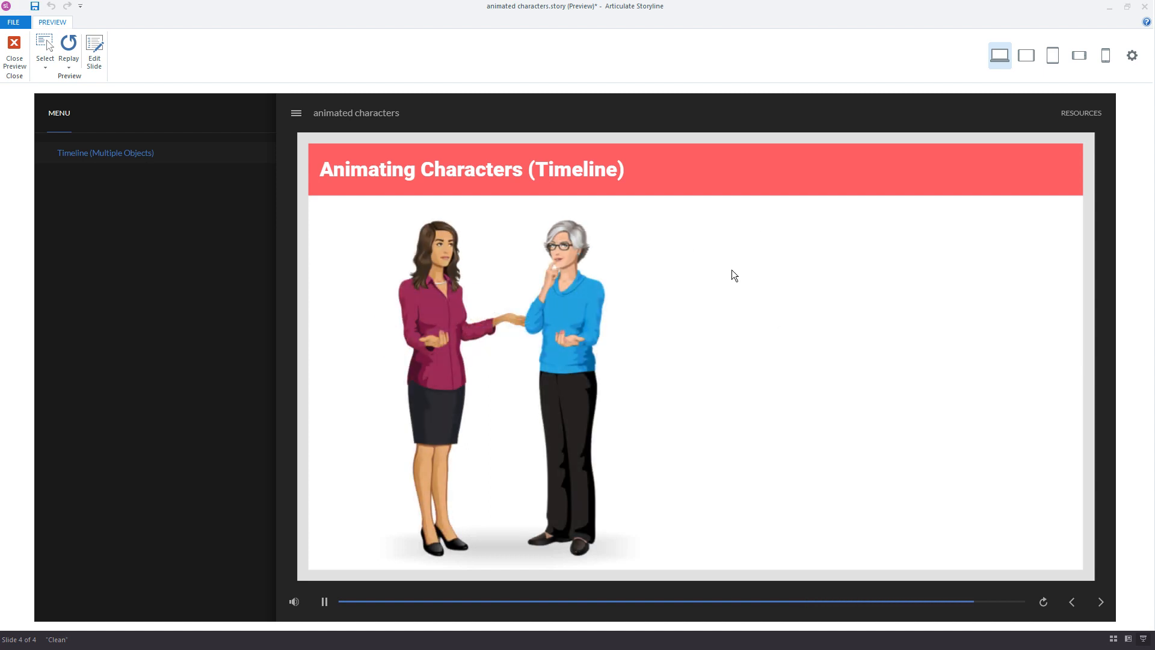
# Step: Watch the Timeline slide preview play the crossfading poses, then close the preview
pyautogui.click(323, 602)
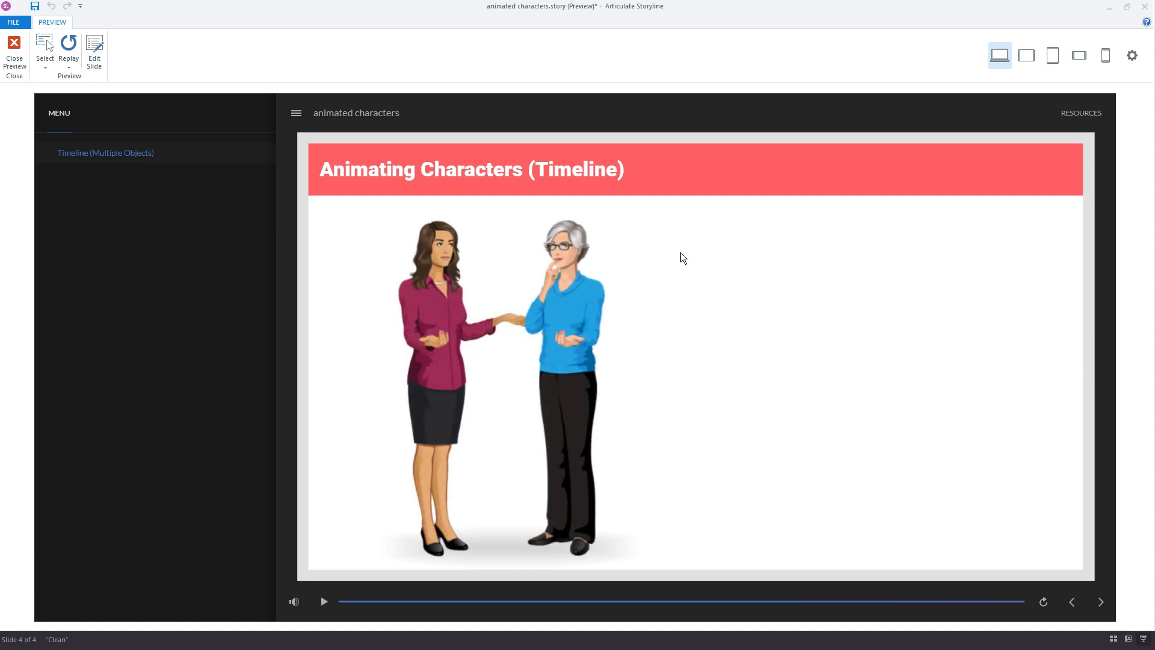
pyautogui.click(15, 46)
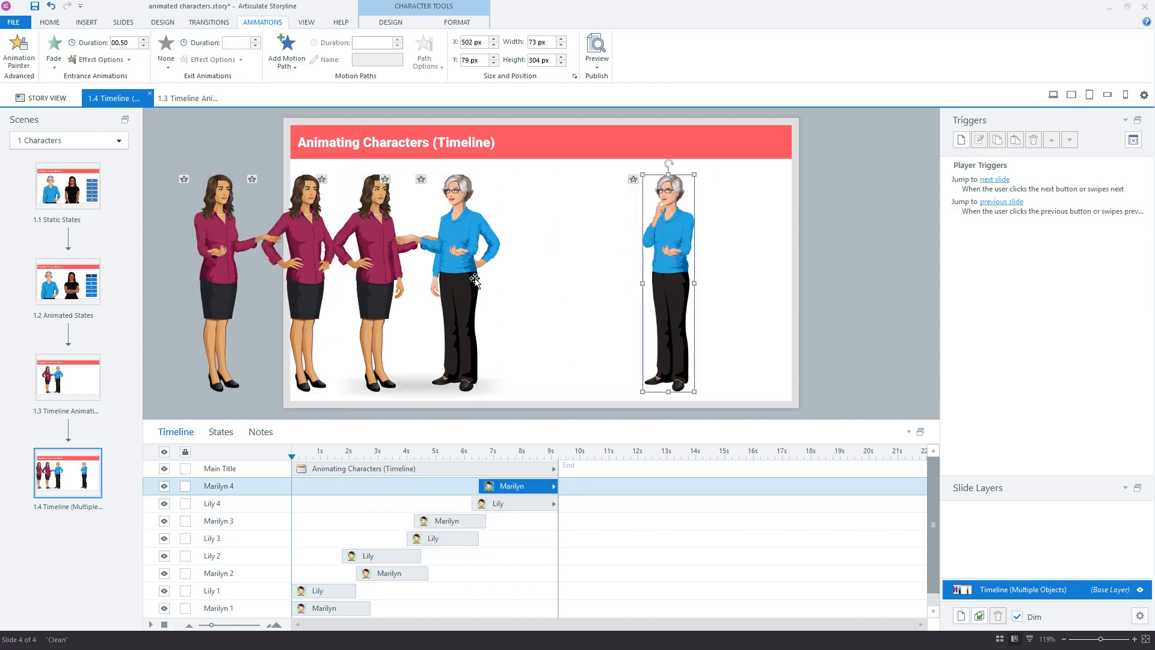
# Step: Select the stacked Marilyn, Lily 1 and Lily 2 poses to inspect their fade durations
pyautogui.click(392, 573)
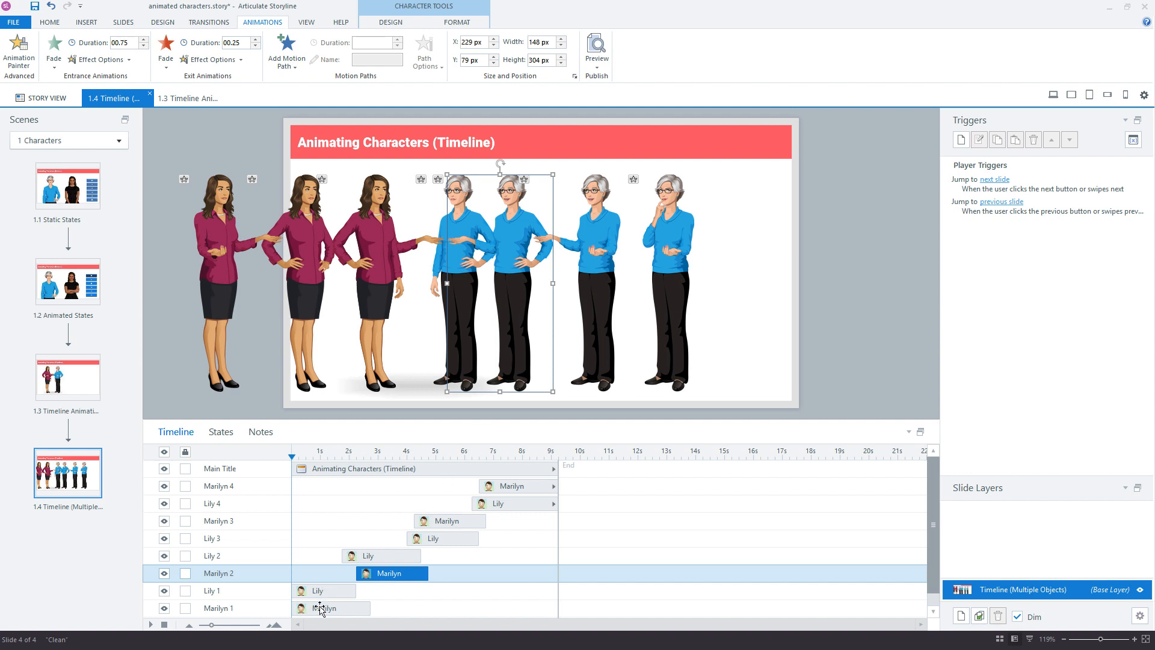
pyautogui.click(318, 589)
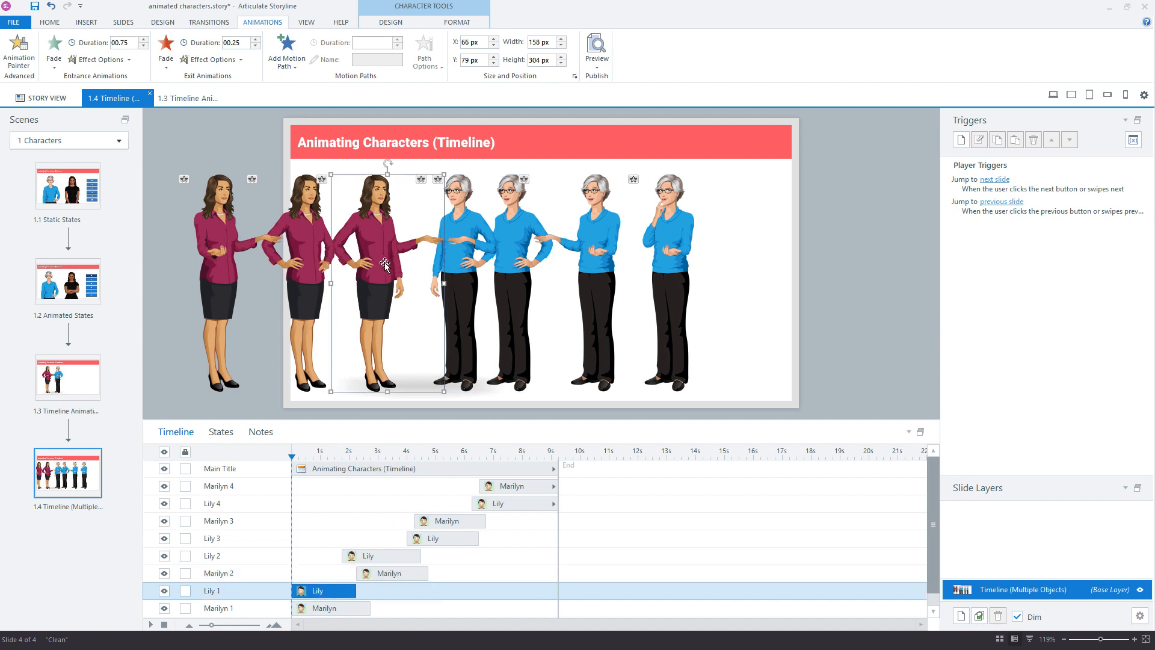
pyautogui.click(380, 554)
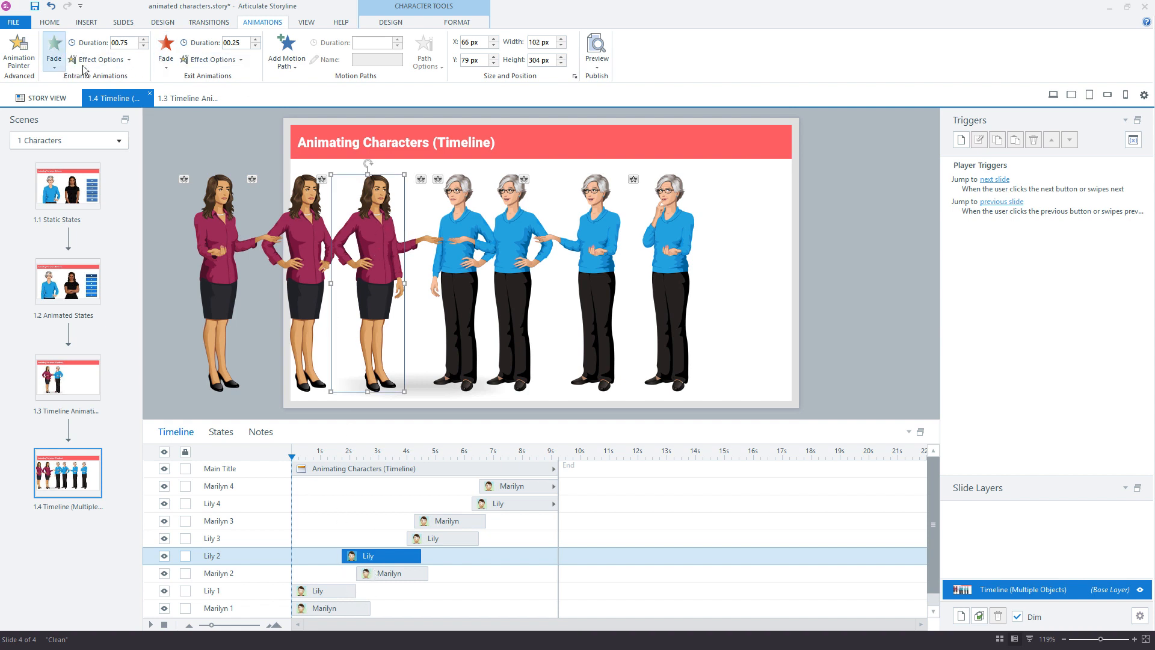
pyautogui.moveTo(166, 50)
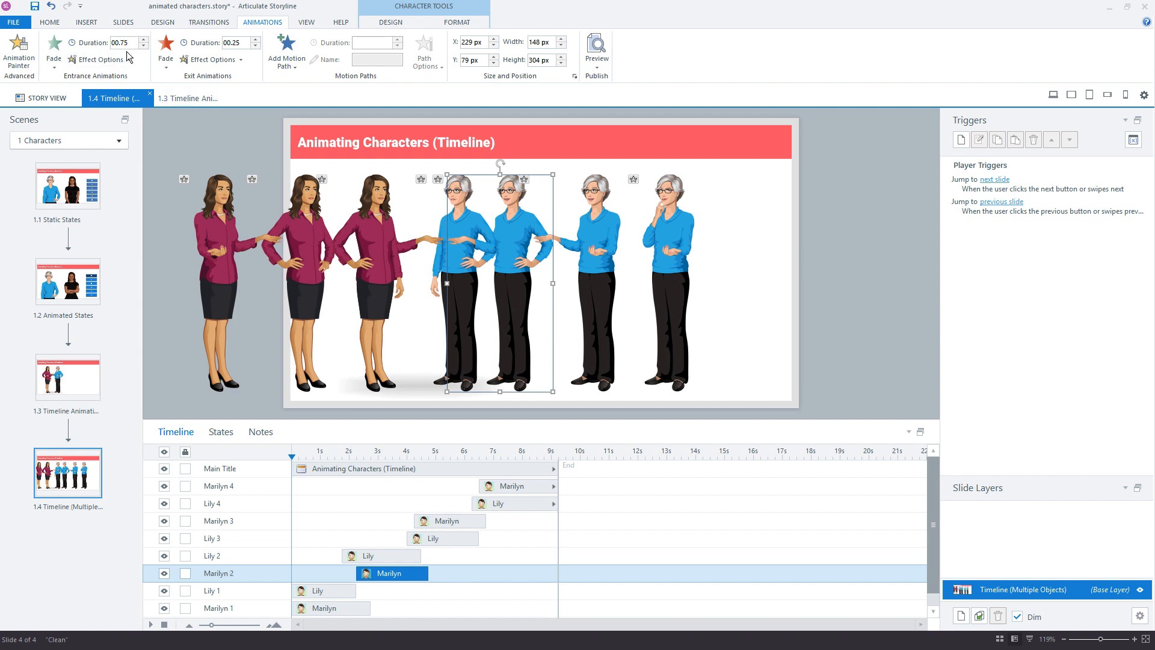
pyautogui.moveTo(491, 222)
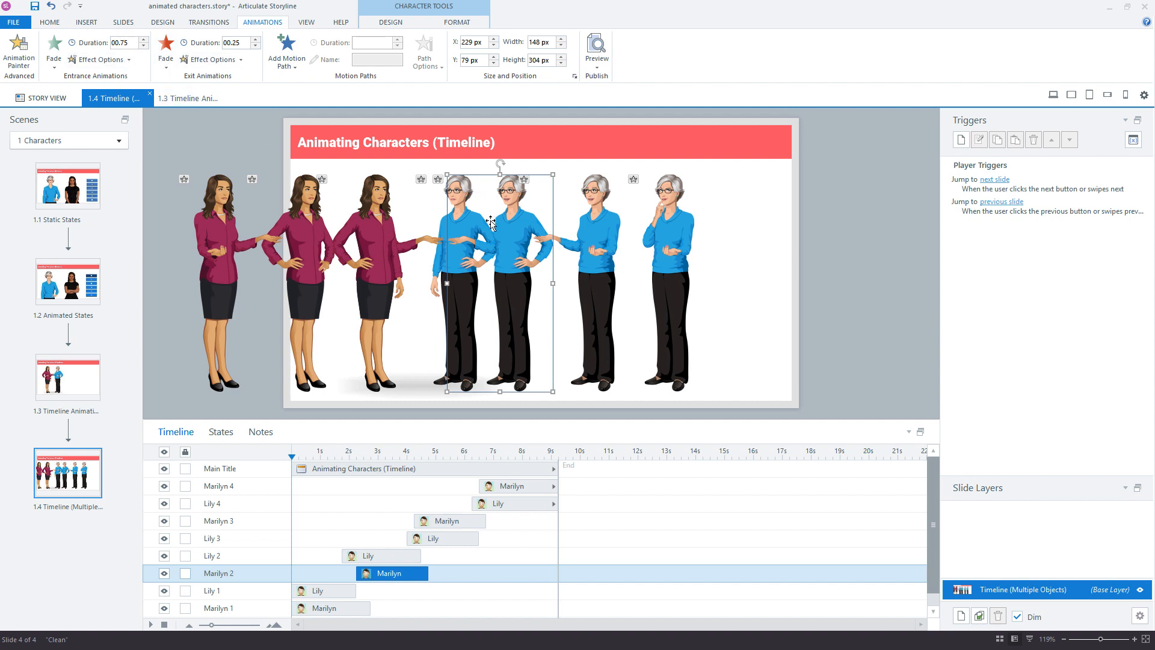
pyautogui.moveTo(462, 260)
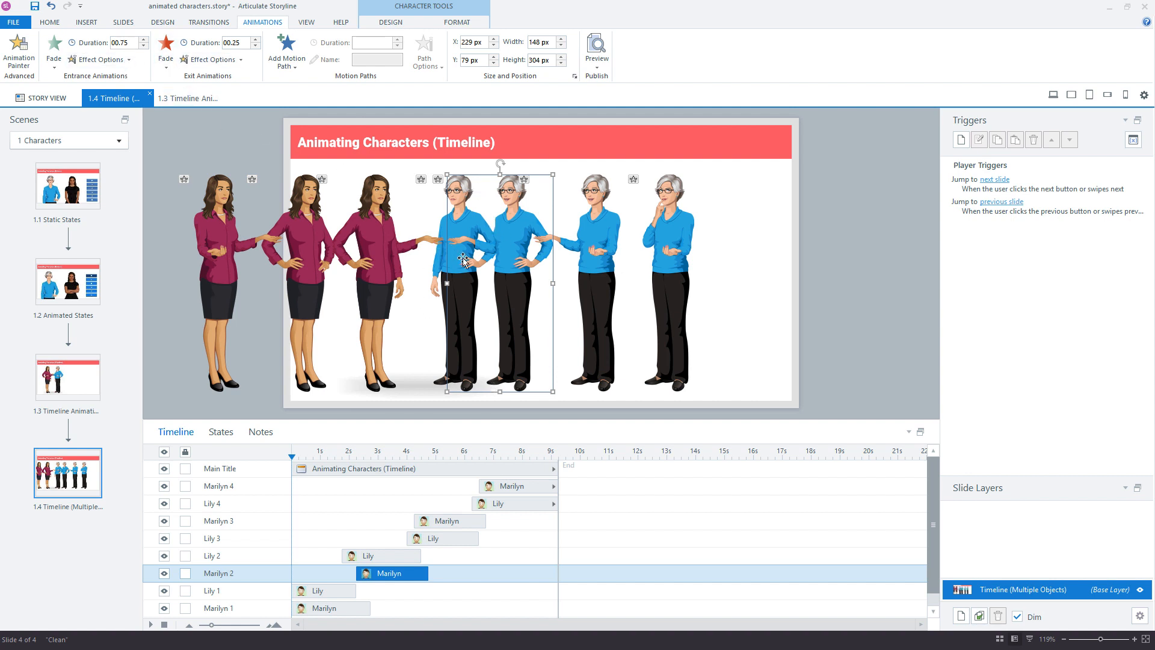
# Step: Drag the three Marilyn poses back into one stack using alignment guides, then go to slide 1.2
pyautogui.moveTo(461, 261); pyautogui.dragTo(458, 263)
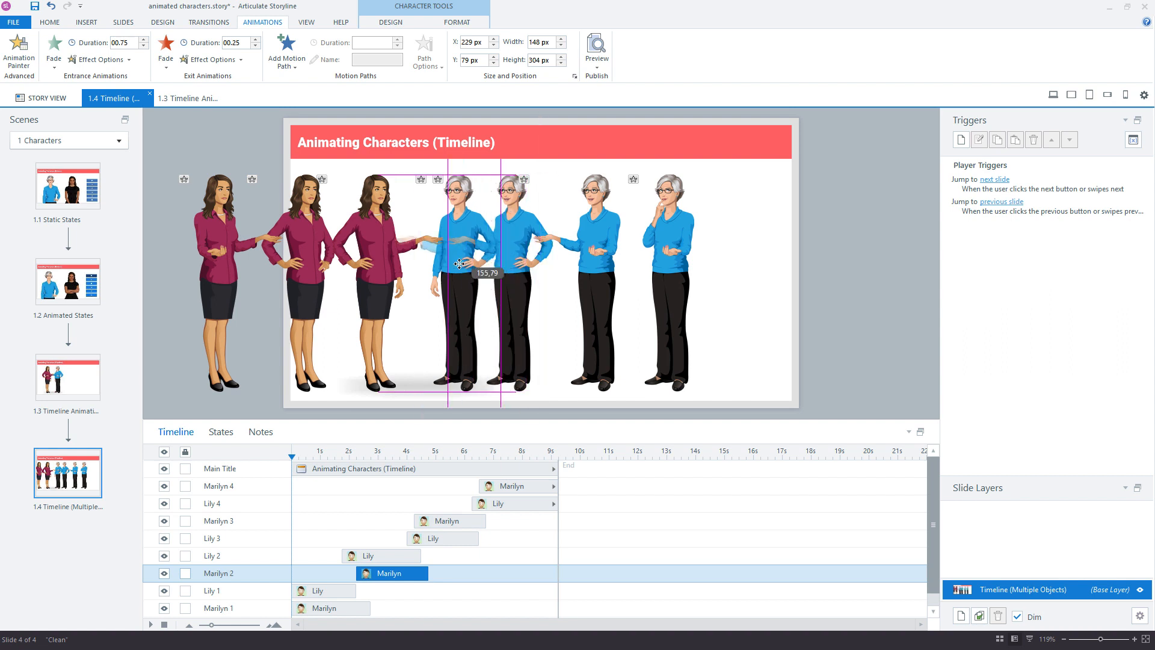
pyautogui.moveTo(461, 263); pyautogui.dragTo(479, 246)
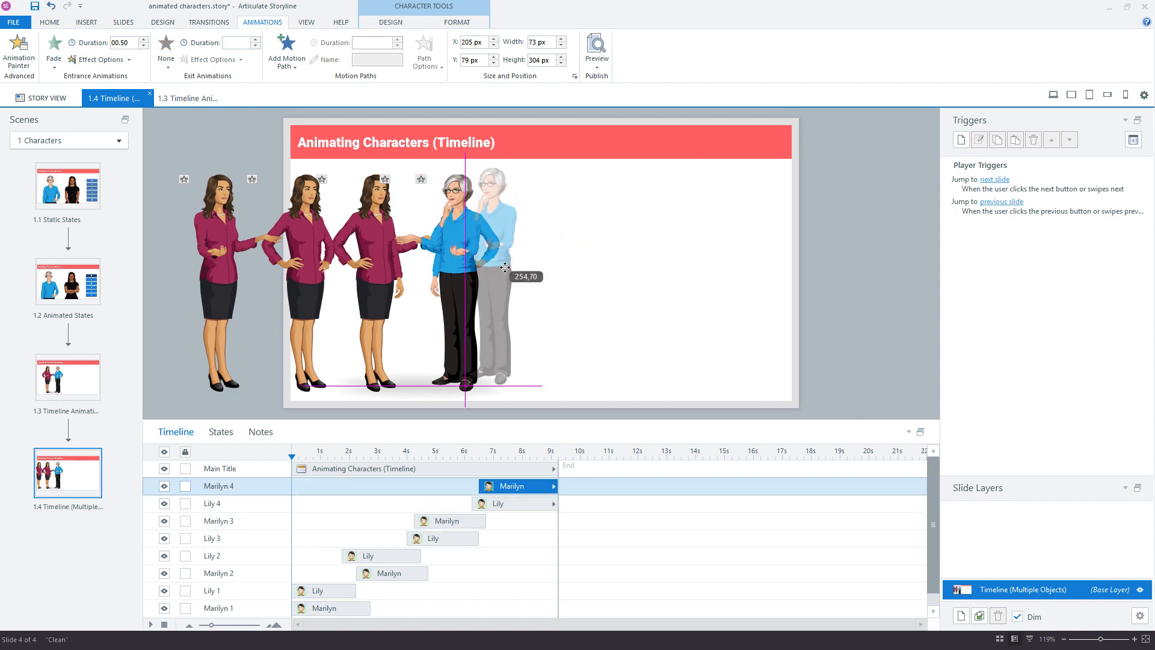
pyautogui.moveTo(504, 267); pyautogui.dragTo(455, 248)
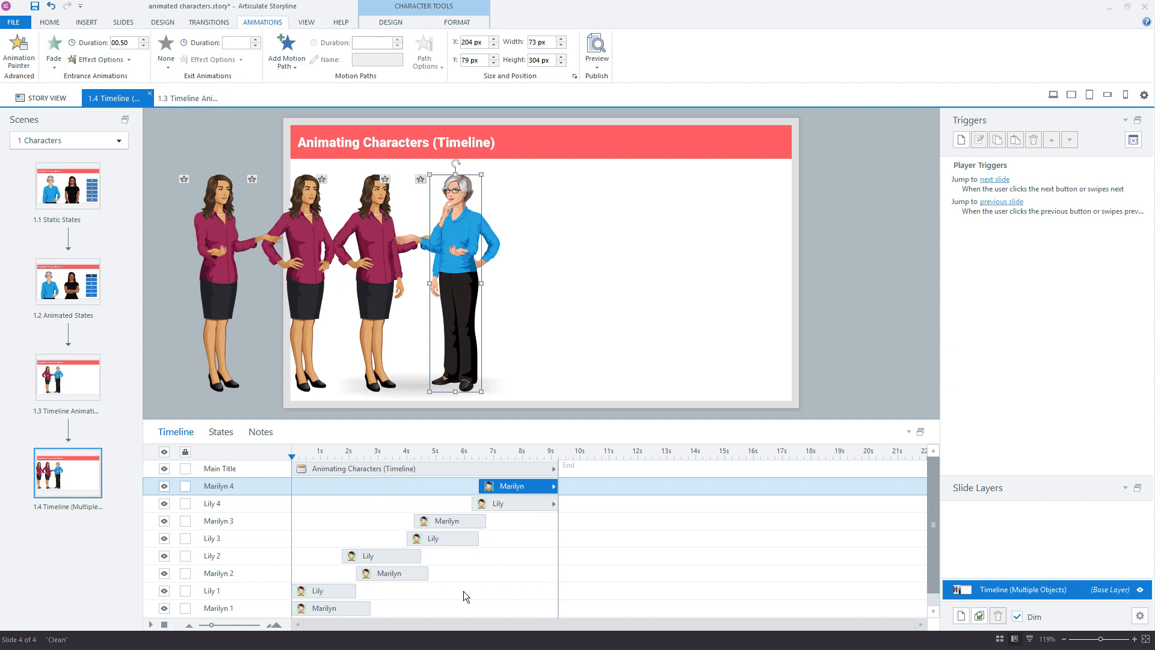
pyautogui.click(434, 521)
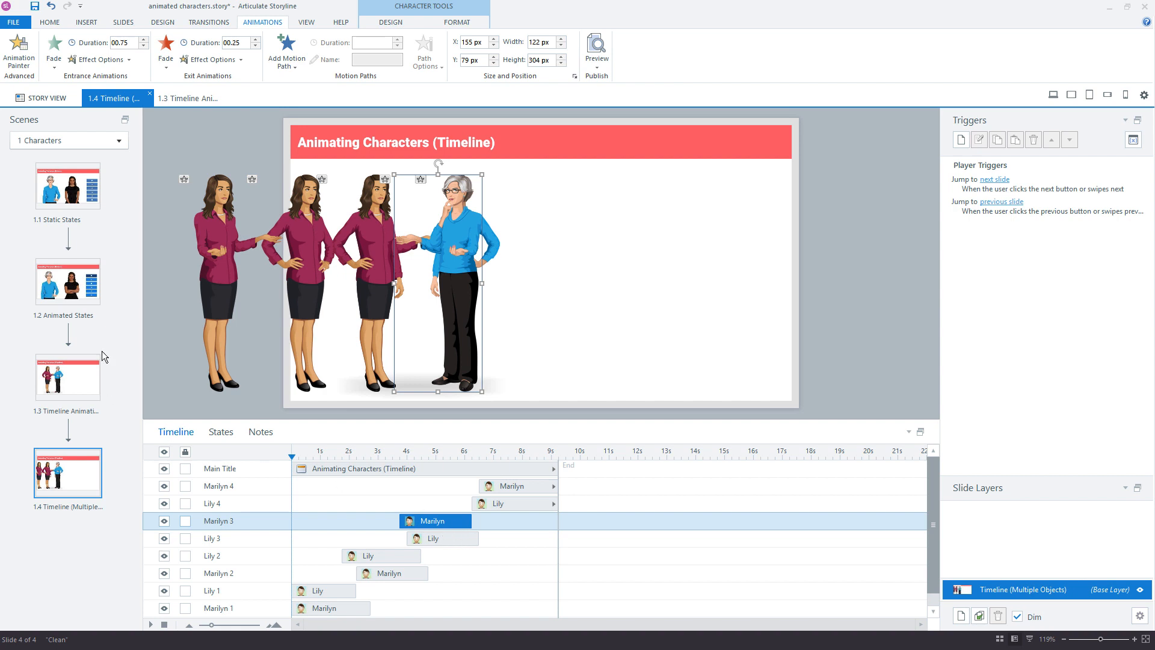
pyautogui.click(67, 282)
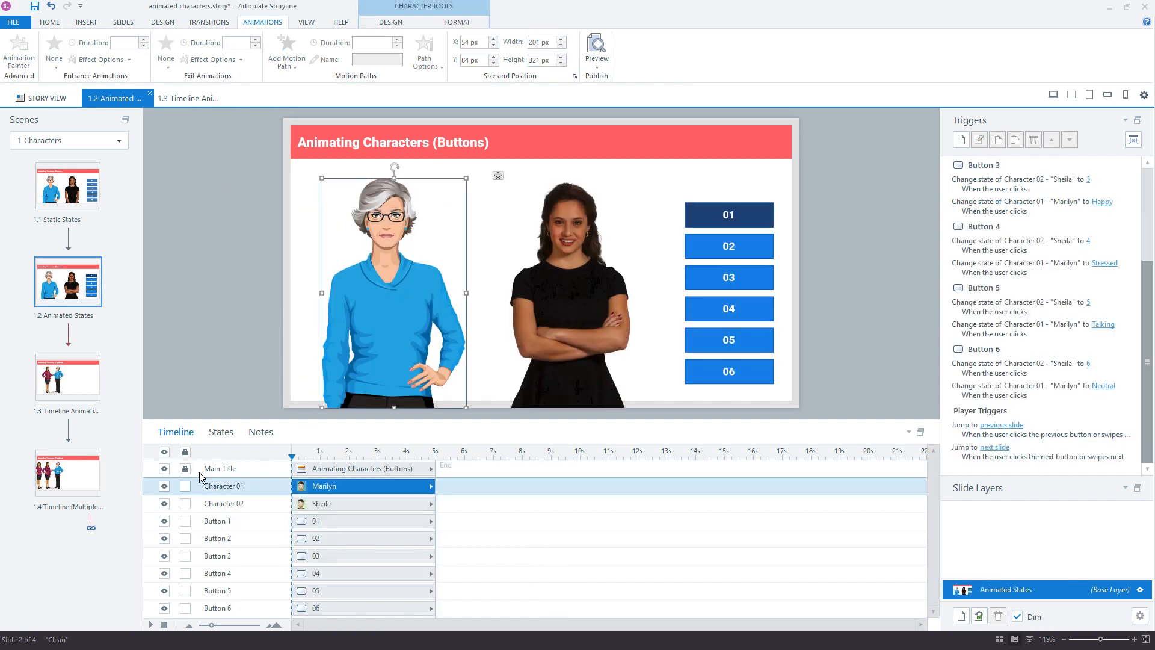
# Step: Return to slide 1.4 and move the timeline playhead to around three seconds
pyautogui.click(220, 432)
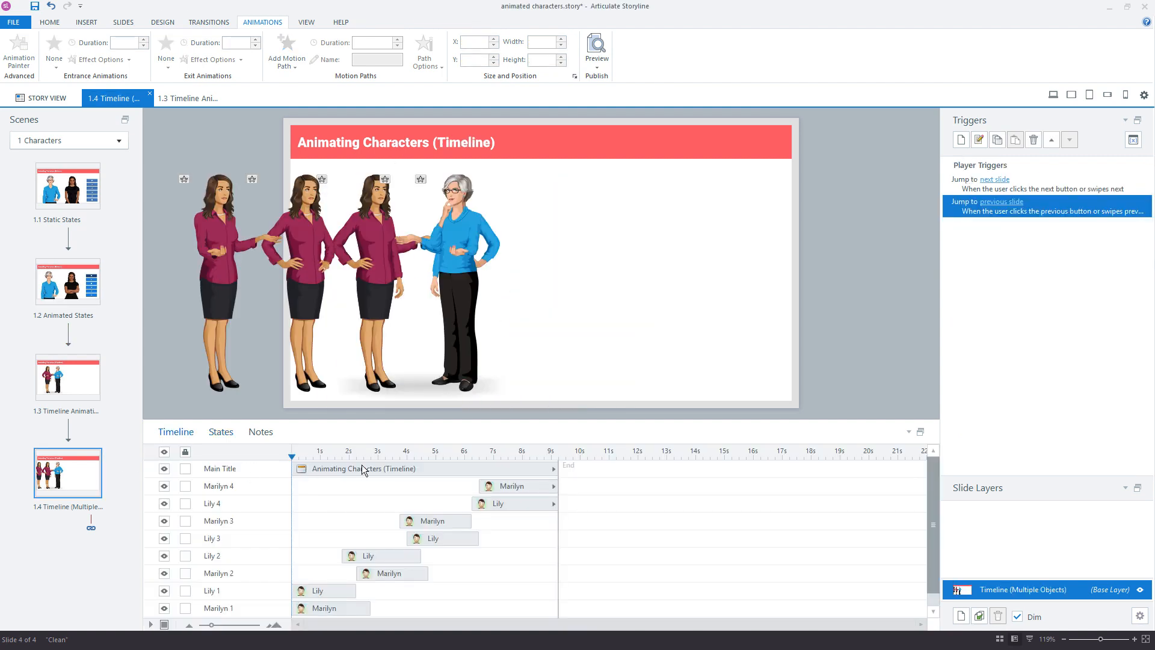
pyautogui.click(366, 451)
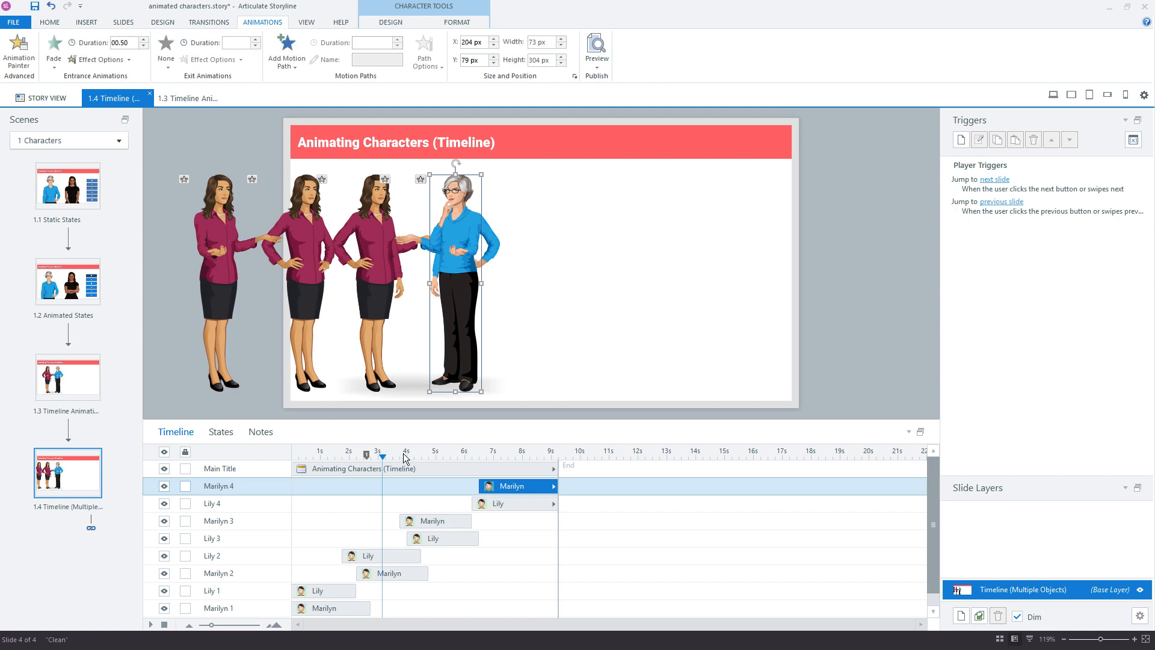
pyautogui.moveTo(410, 468)
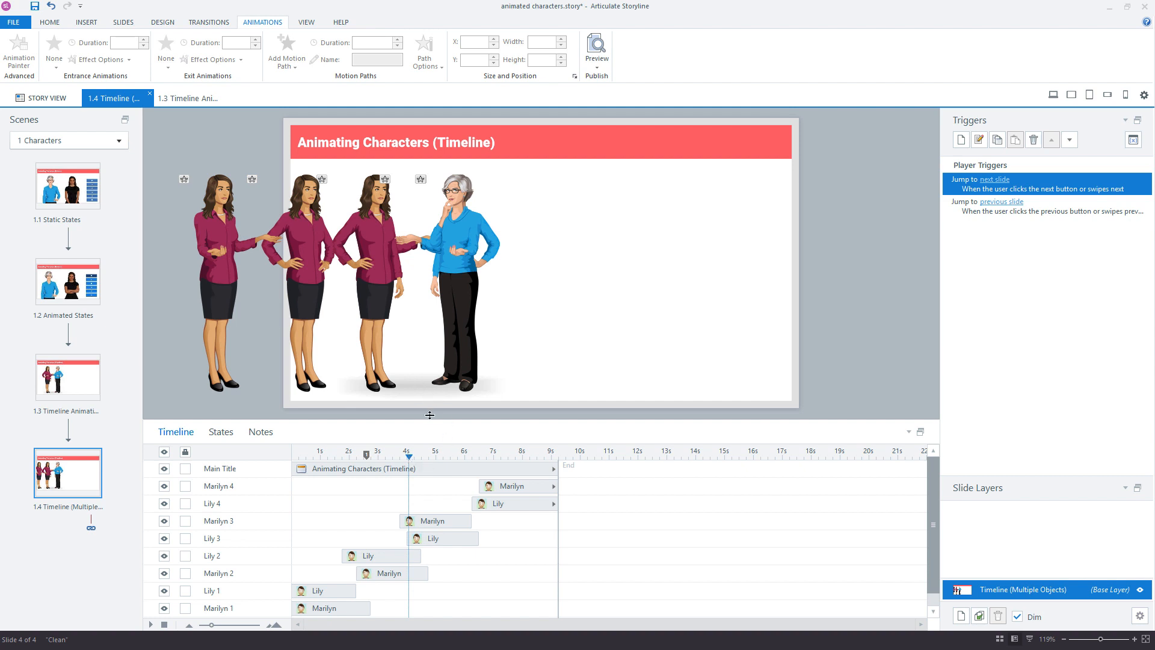
pyautogui.moveTo(429, 440)
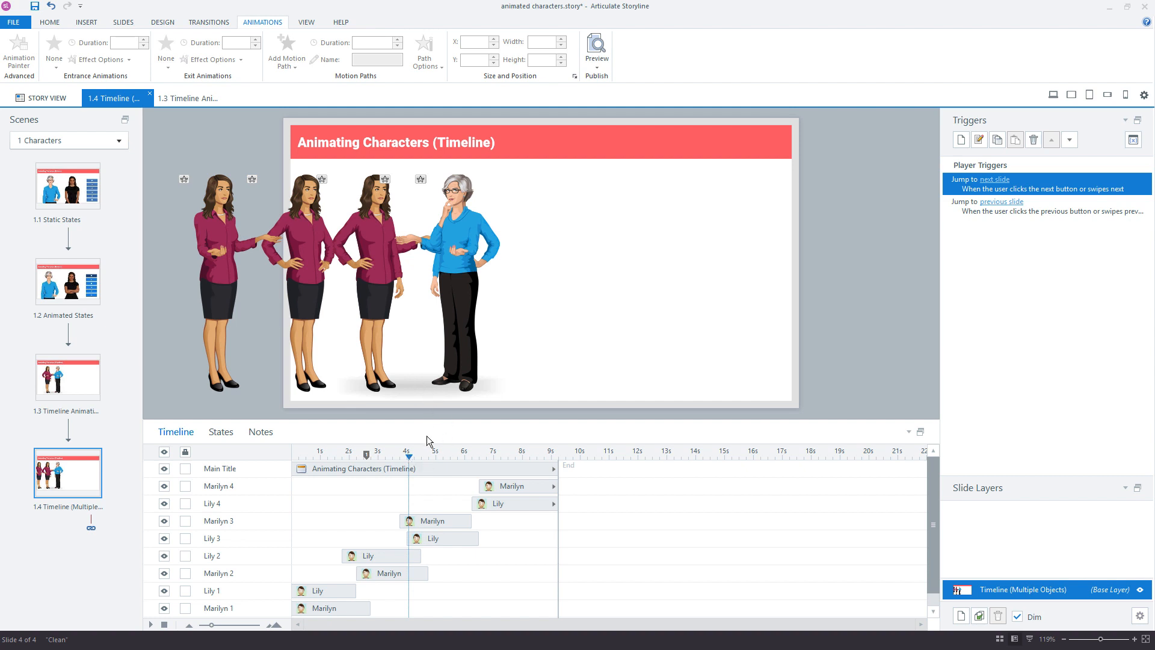